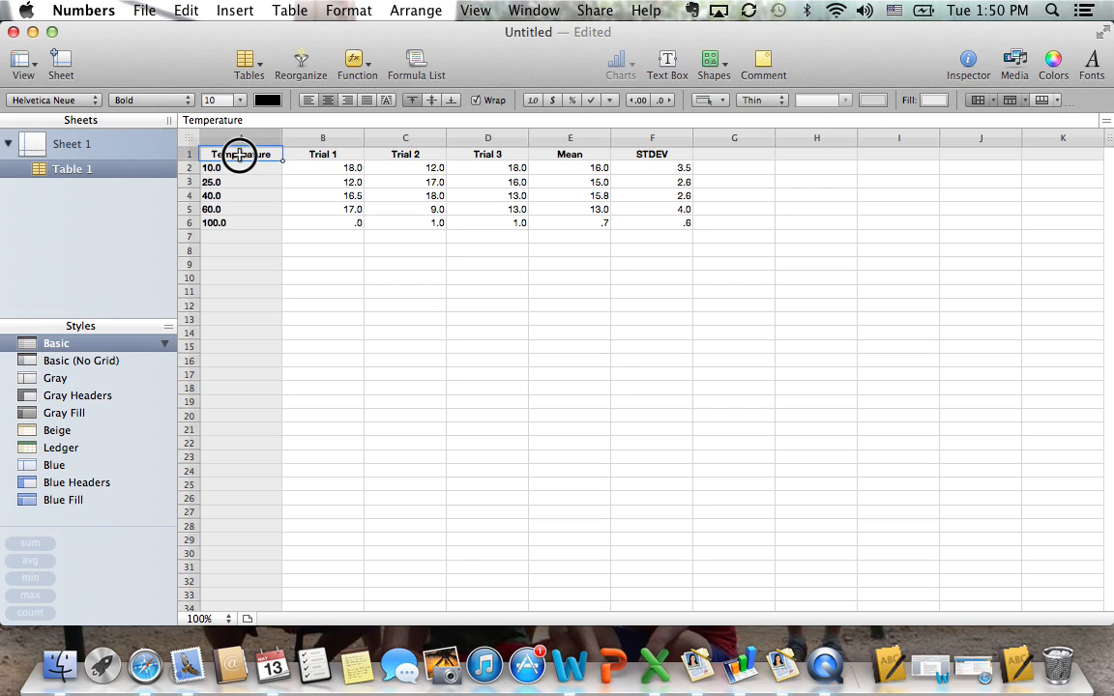
# Select the Temperature cells in column A, rows 1–6, as chart data
pyautogui.moveTo(241, 167); pyautogui.dragTo(232, 223)
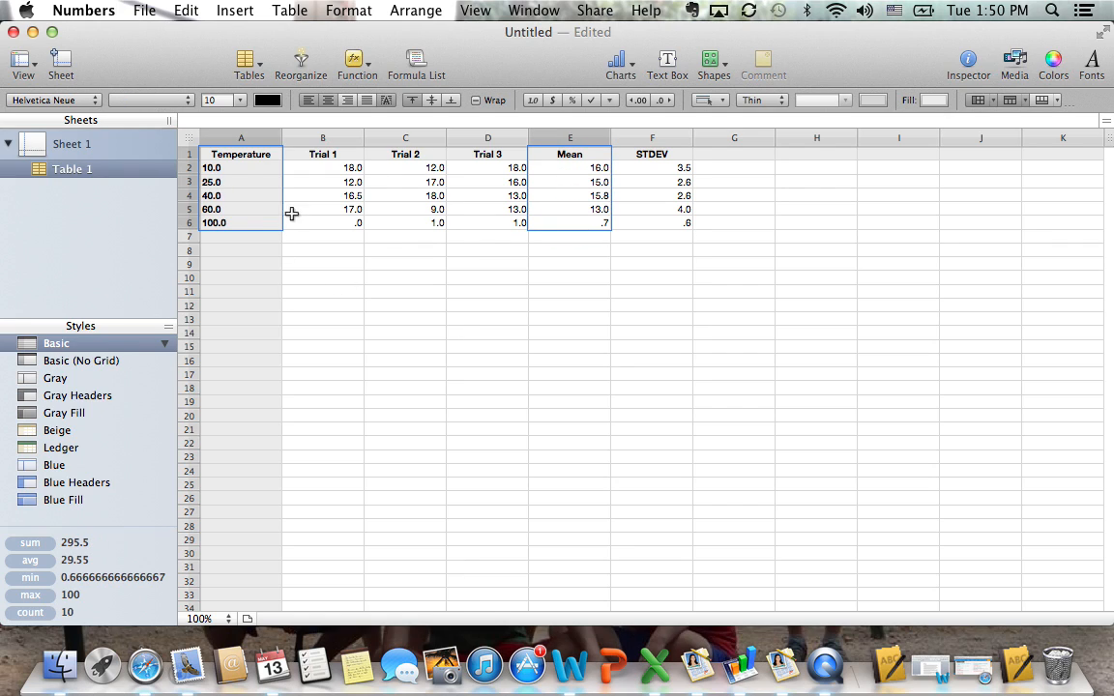
pyautogui.moveTo(587, 208)
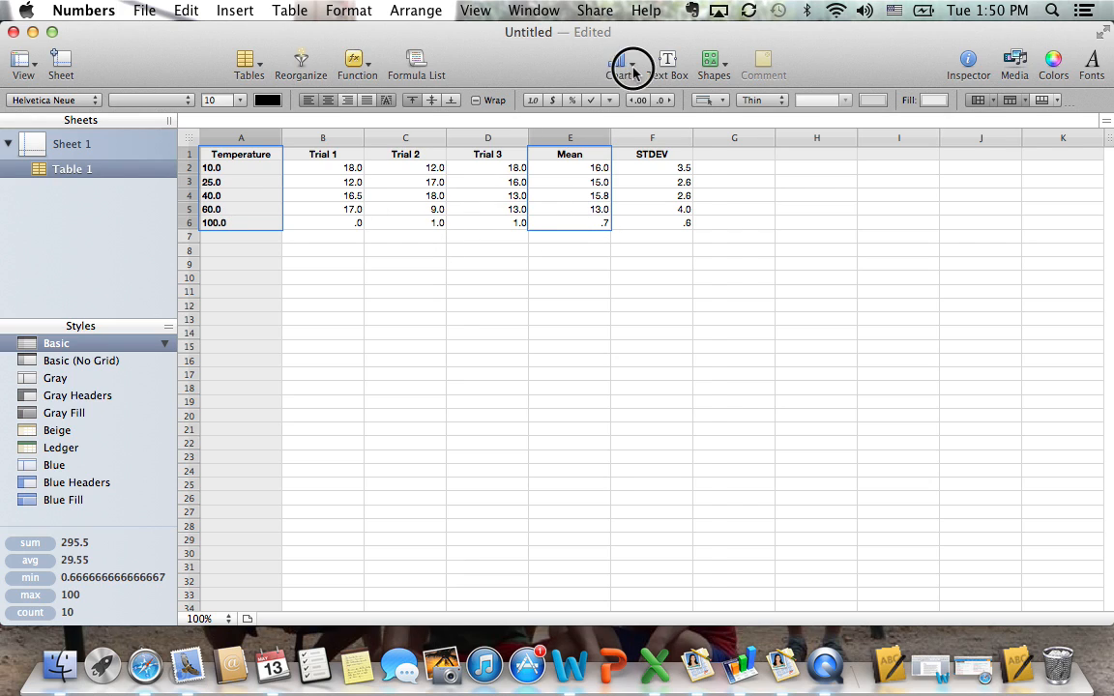
# Insert a scatter chart of the selected data and show its settings in the Inspector
pyautogui.click(621, 62)
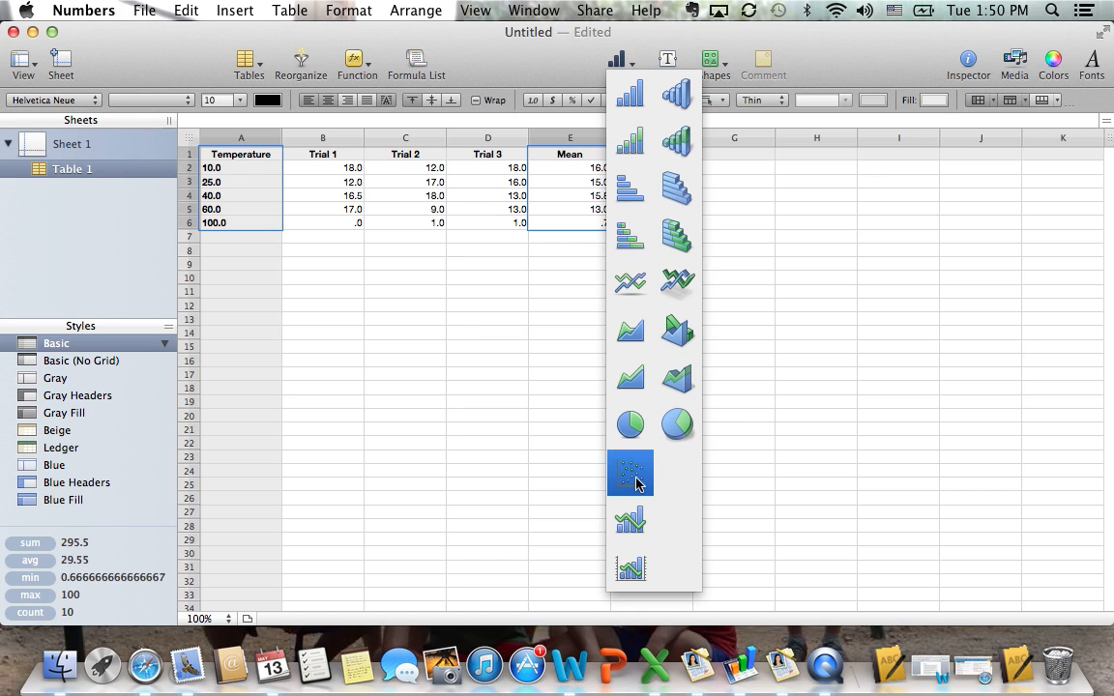
pyautogui.click(630, 473)
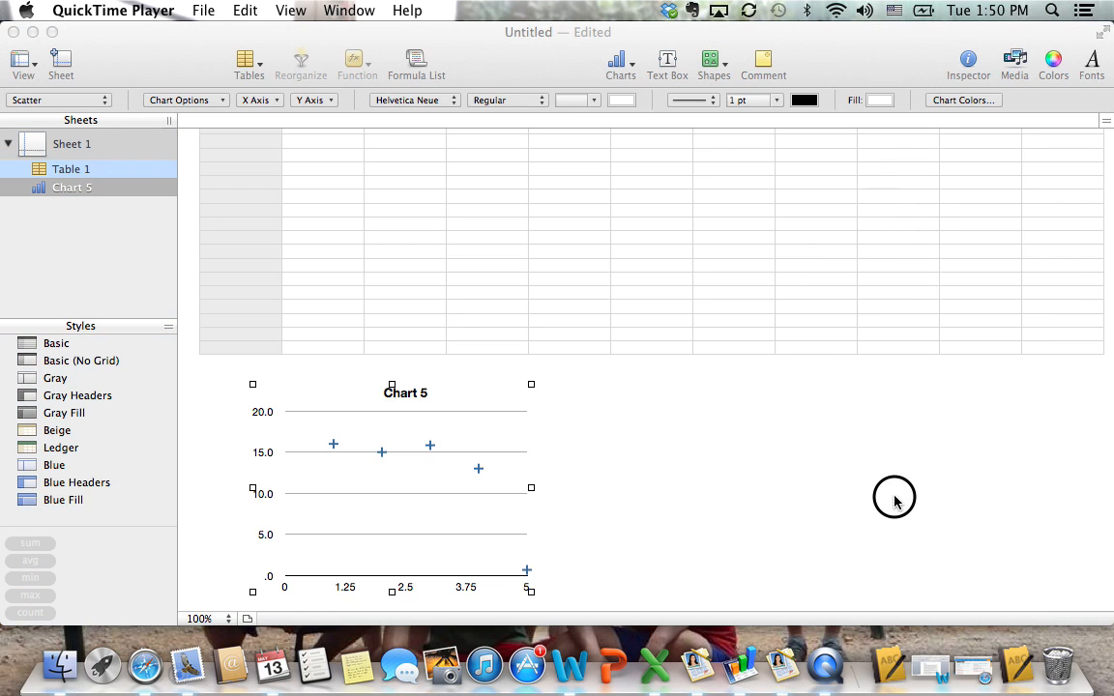
pyautogui.click(968, 59)
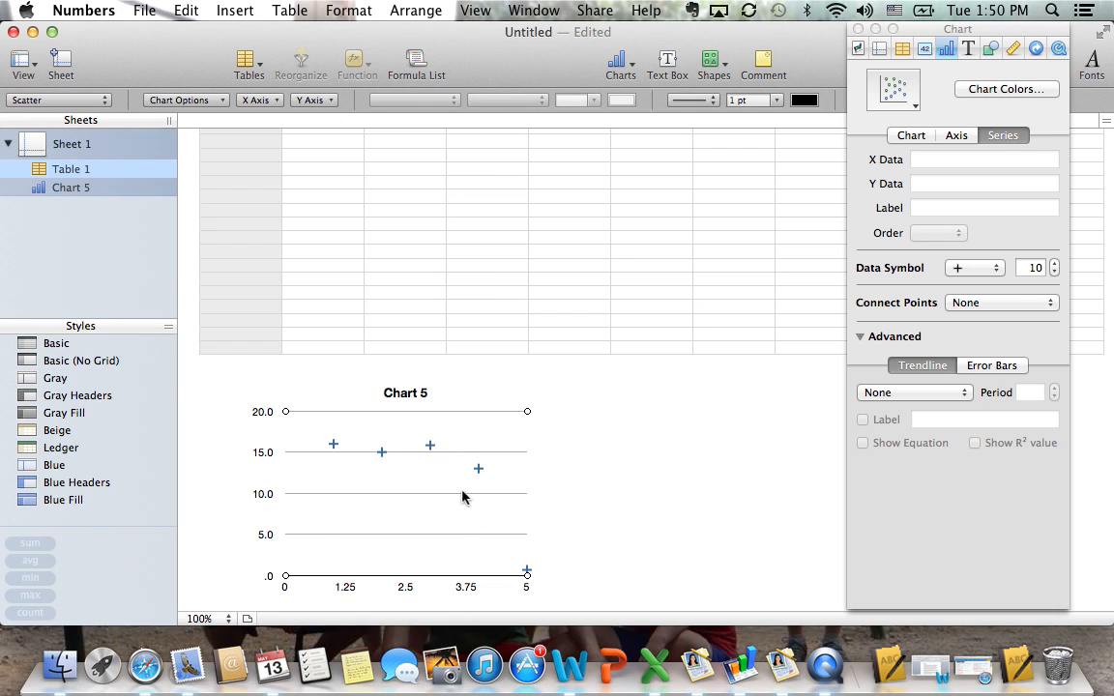
pyautogui.moveTo(483, 593)
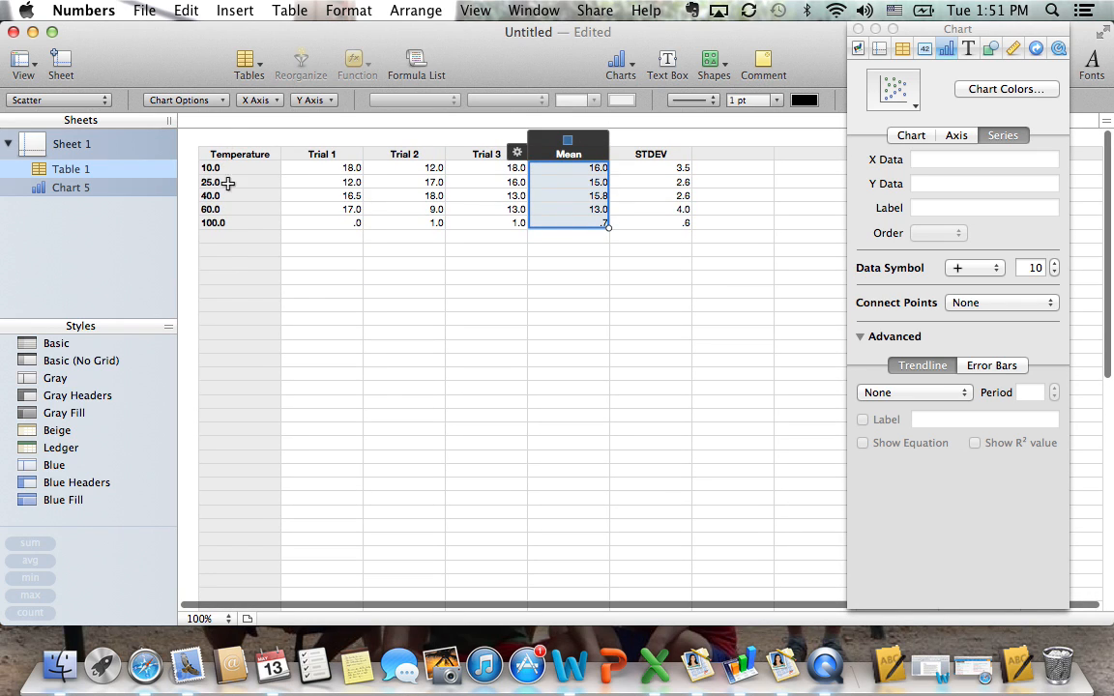
# Select the plotted series to reveal its X Data range E2:E6 and Mean label
pyautogui.scroll(-3)
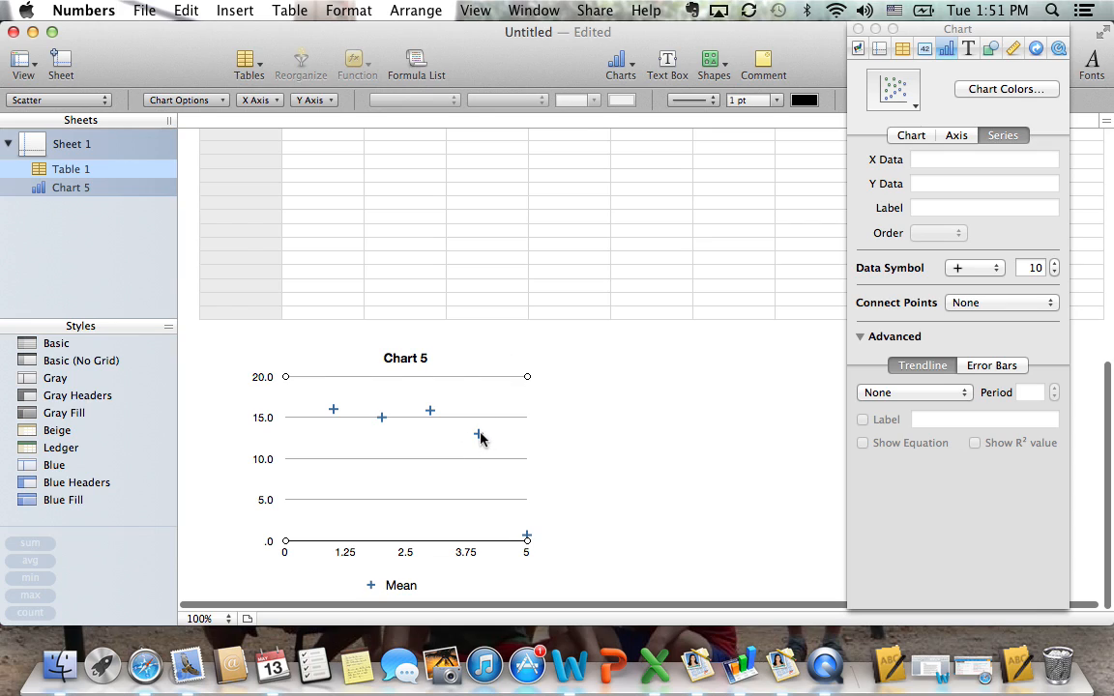
pyautogui.click(478, 433)
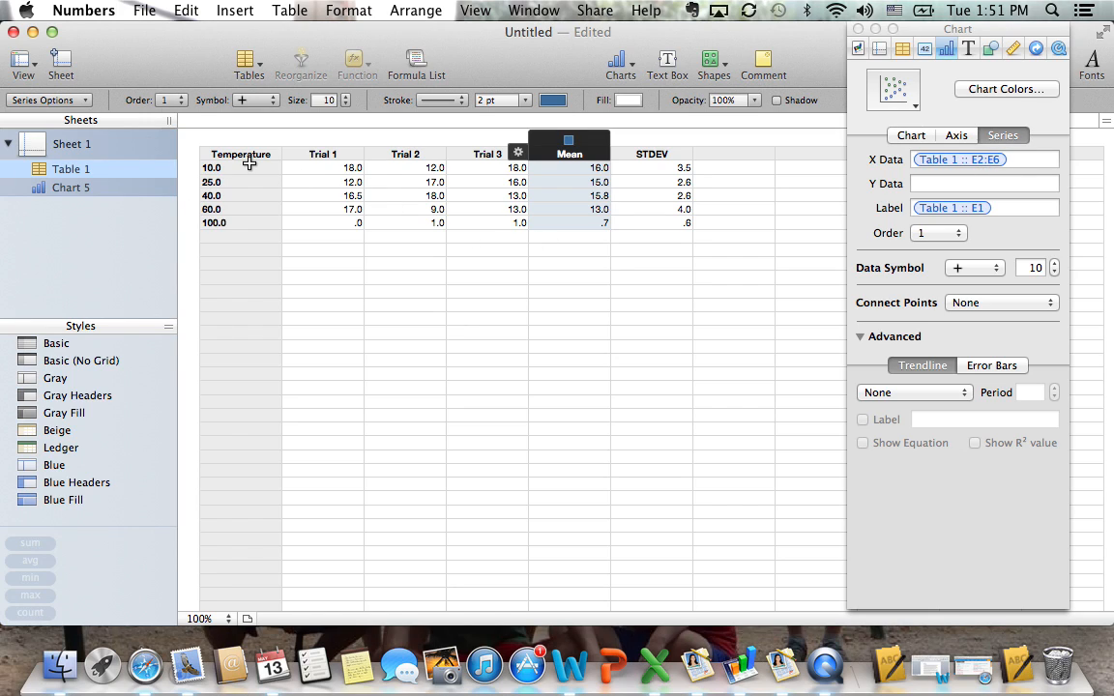
pyautogui.moveTo(453, 154)
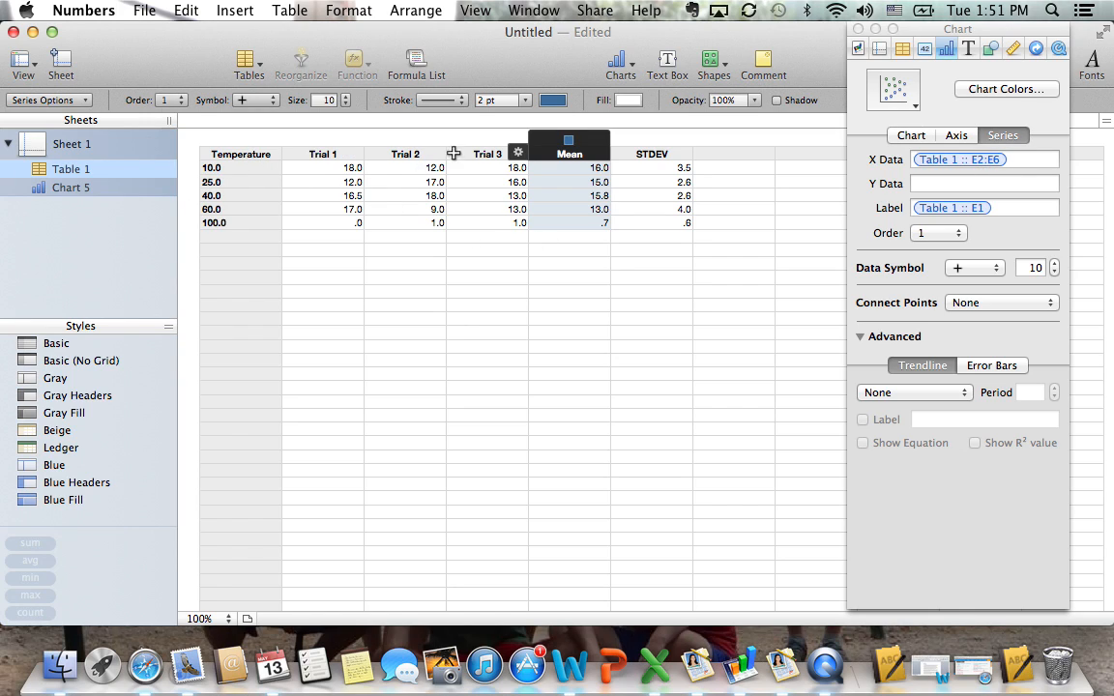
pyautogui.moveTo(578, 190)
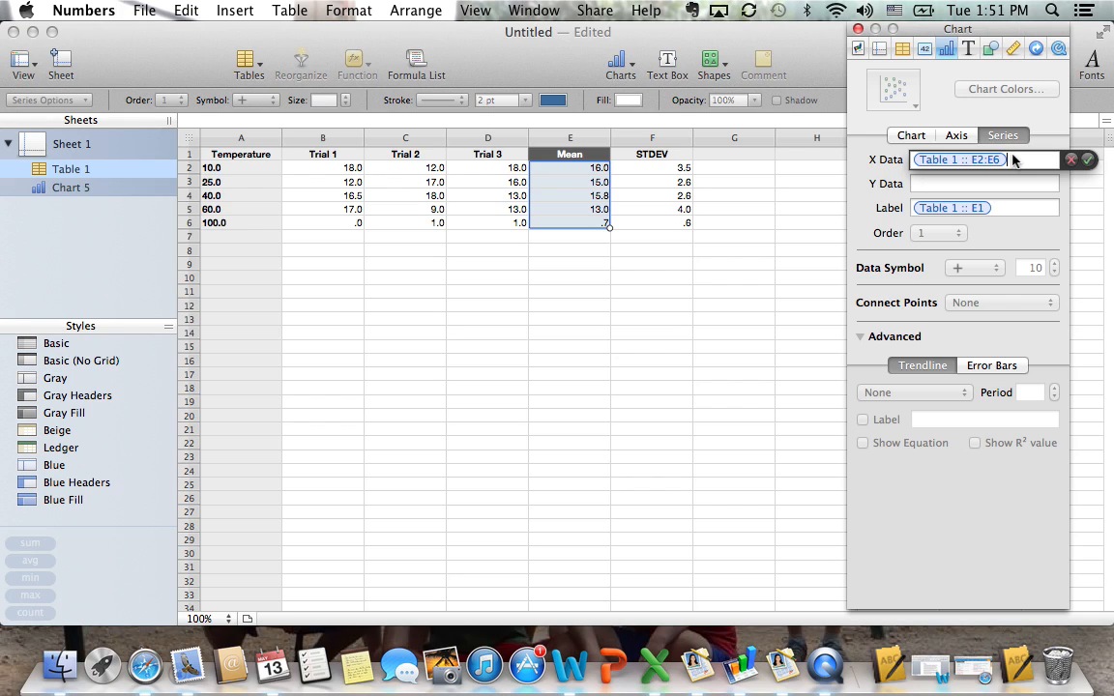
# Set the series X data to Table 1 :: A2:A6 and Y data to E2:E6
pyautogui.click(977, 159)
pyautogui.write('A')
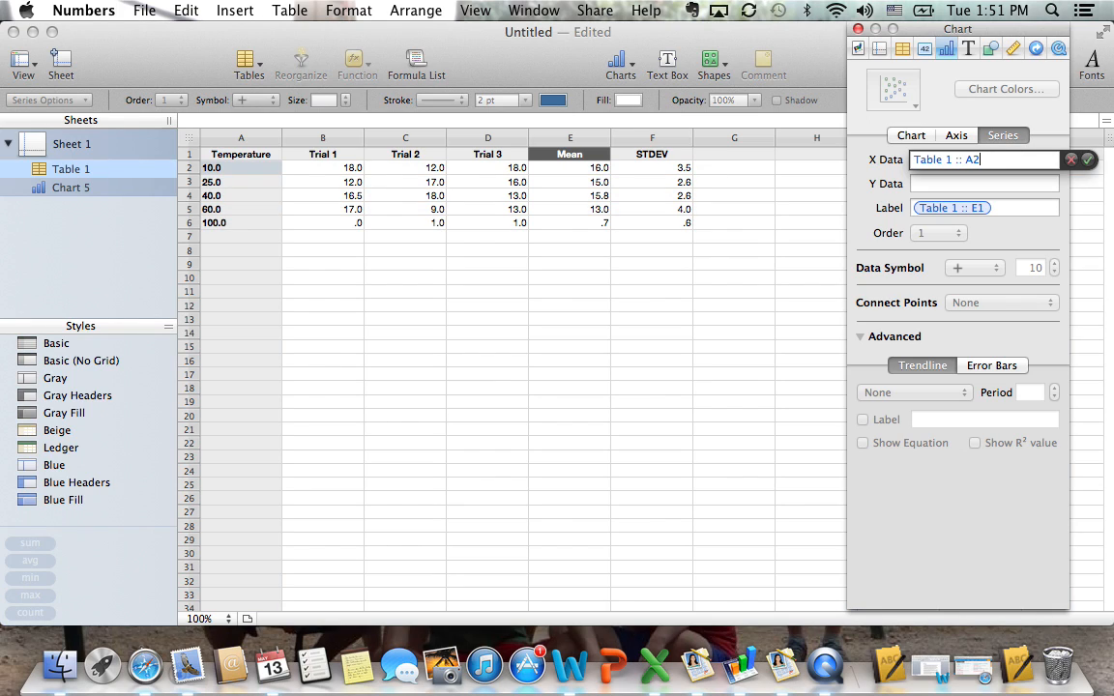
pyautogui.write(':')
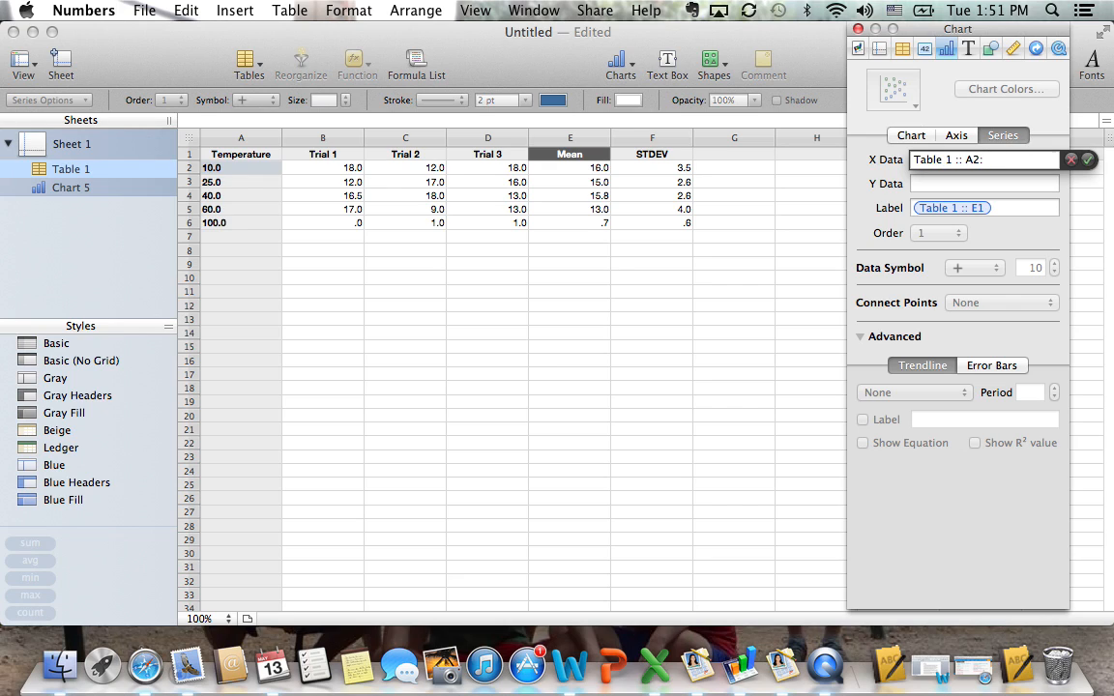
pyautogui.moveTo(240, 182); pyautogui.dragTo(241, 222)
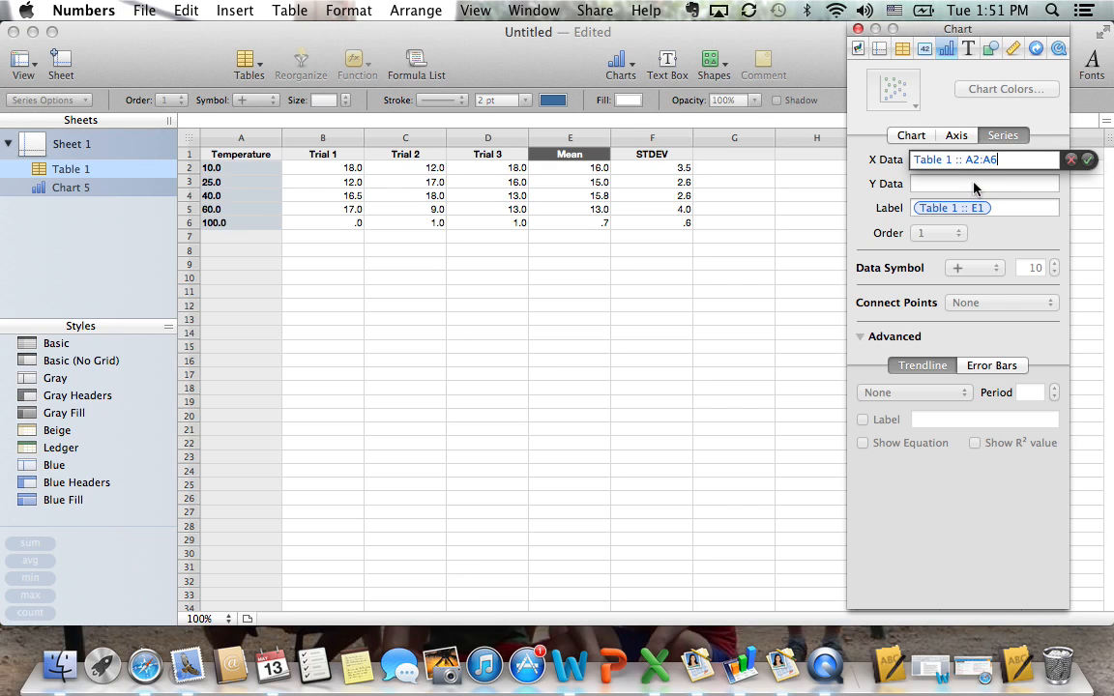
pyautogui.click(984, 183)
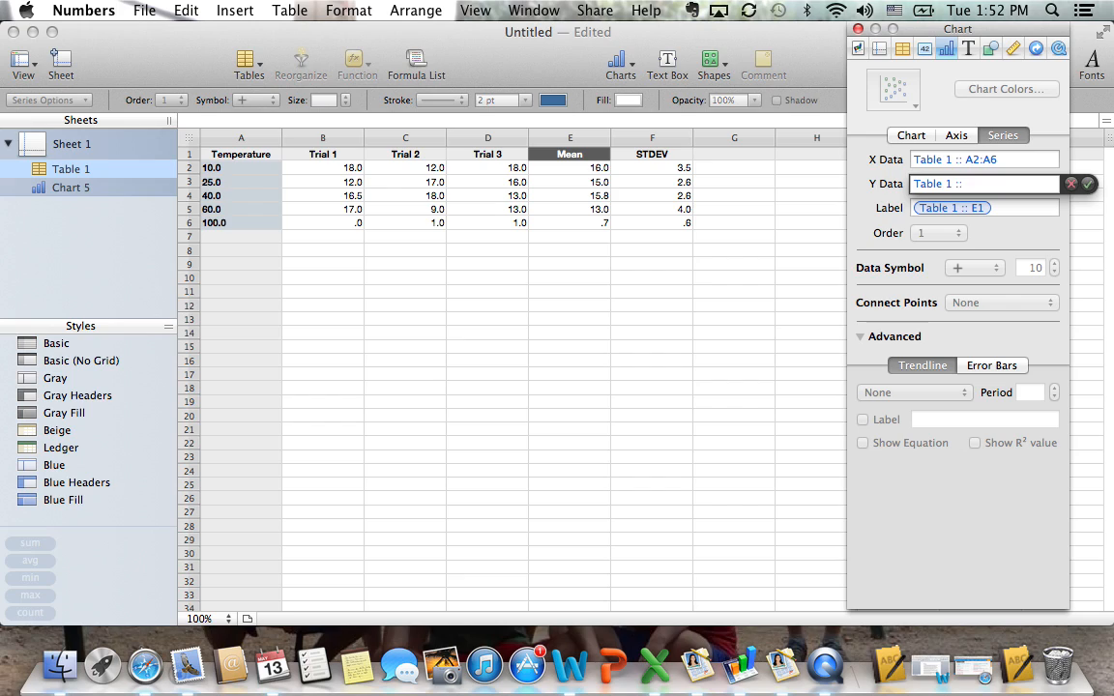
pyautogui.click(981, 184)
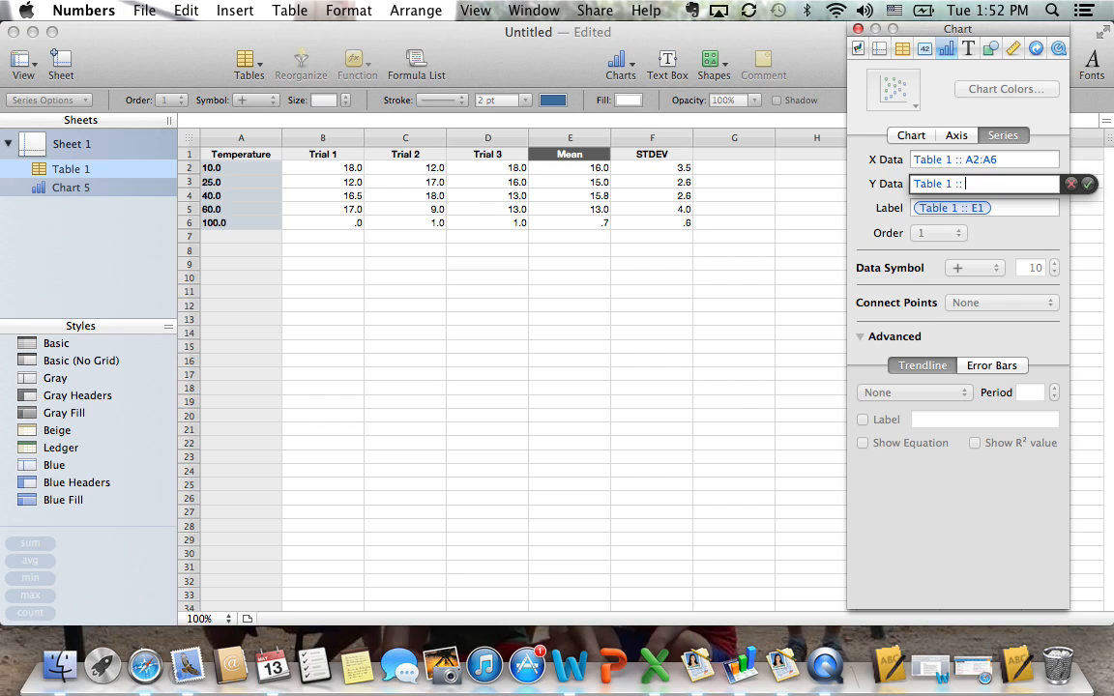
pyautogui.click(569, 167)
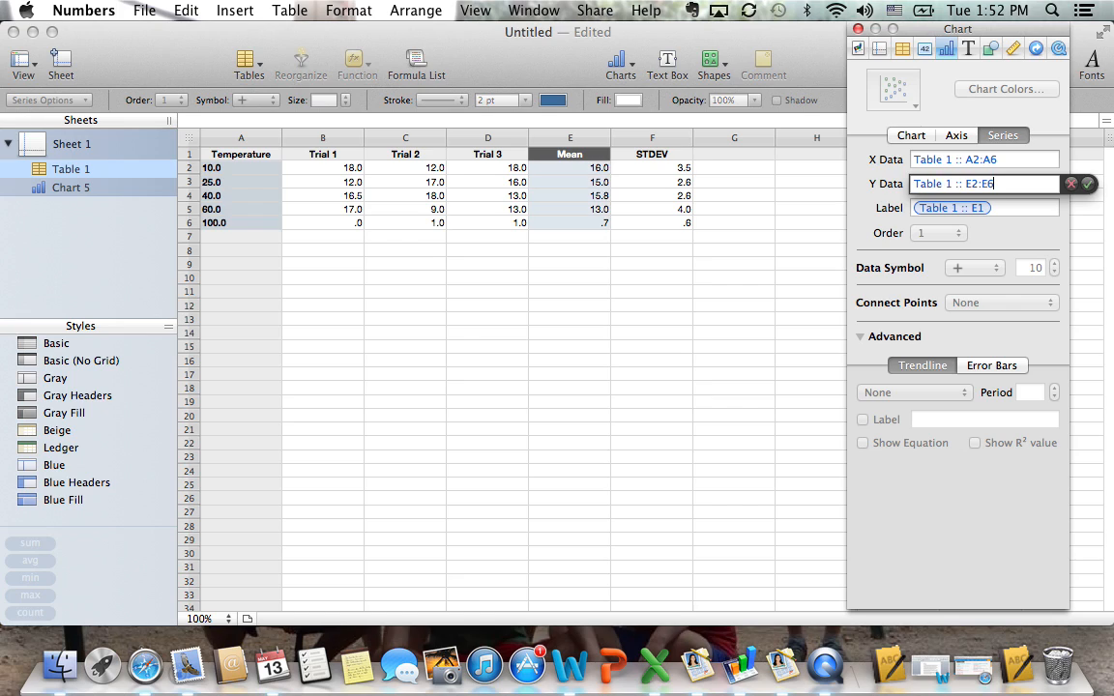
pyautogui.click(1083, 184)
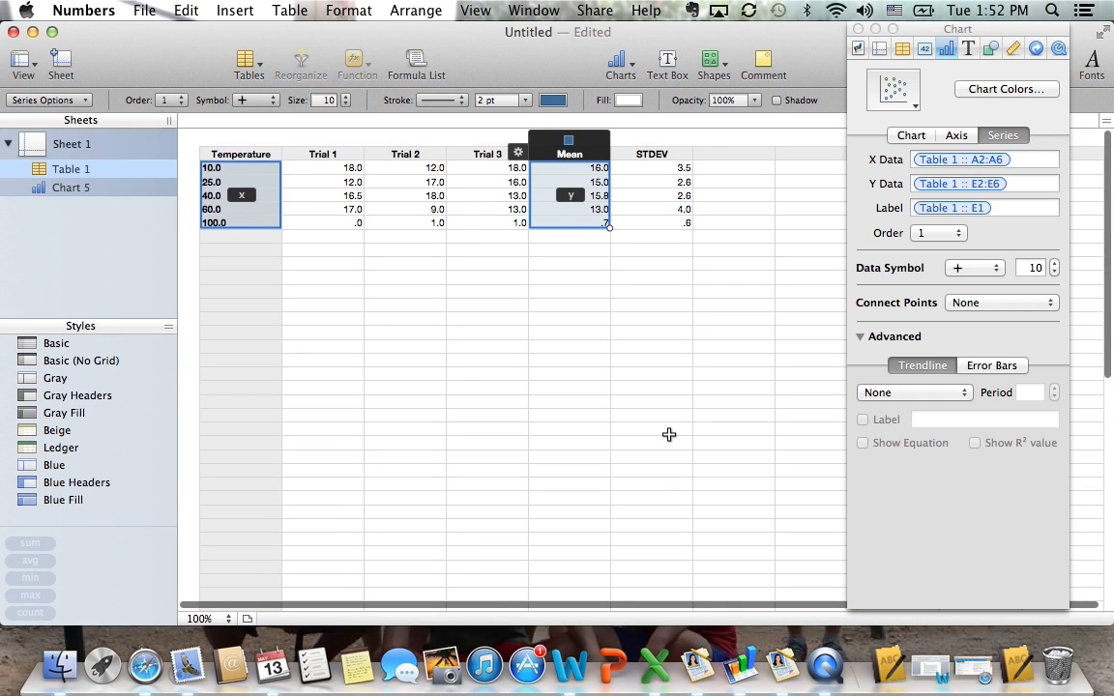
pyautogui.moveTo(572, 215)
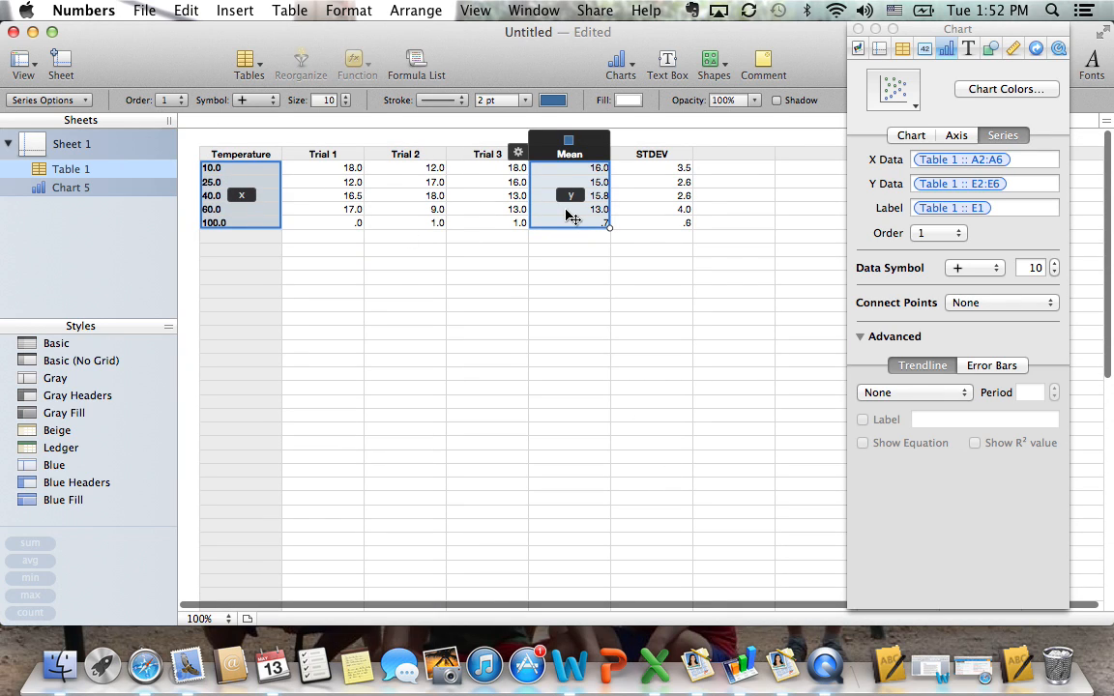
pyautogui.scroll(-3)
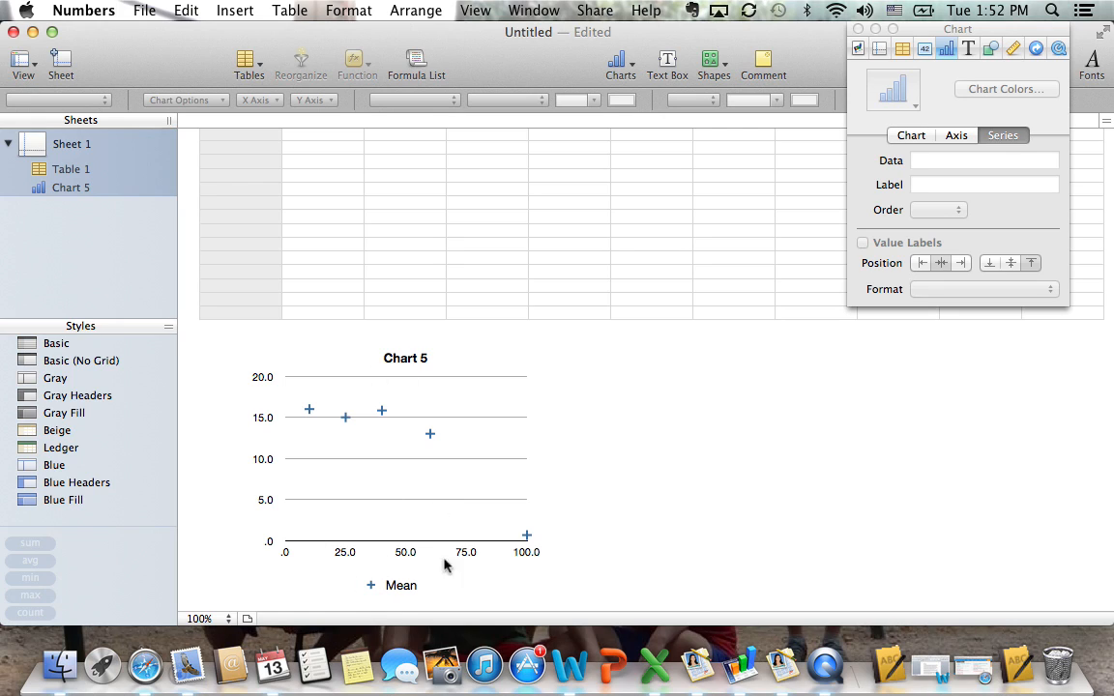
pyautogui.moveTo(377, 598)
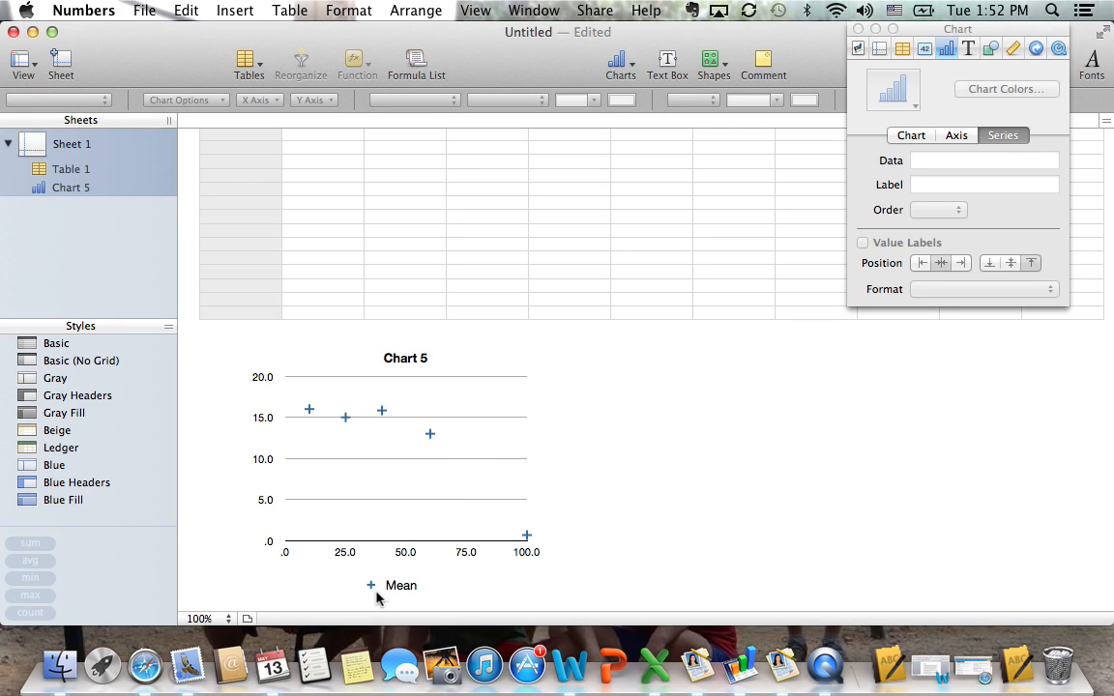
# Delete the Mean legend and title the chart 'Average Amount of Oxygen prodcued at different termperatures'
pyautogui.click(401, 585)
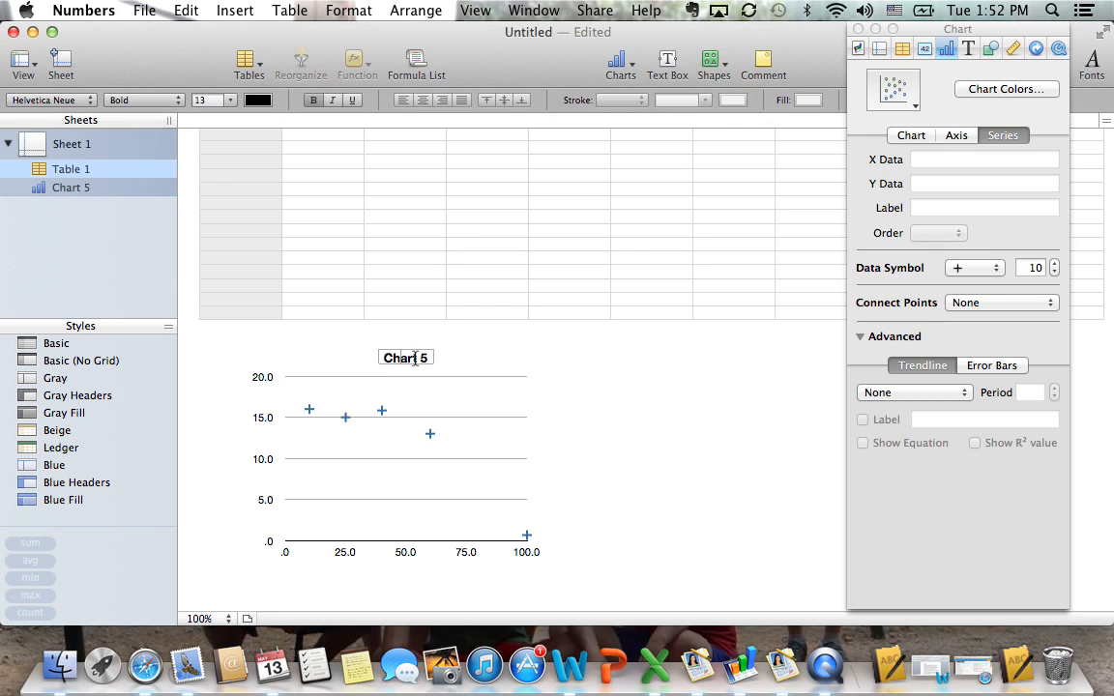
pyautogui.click(405, 358)
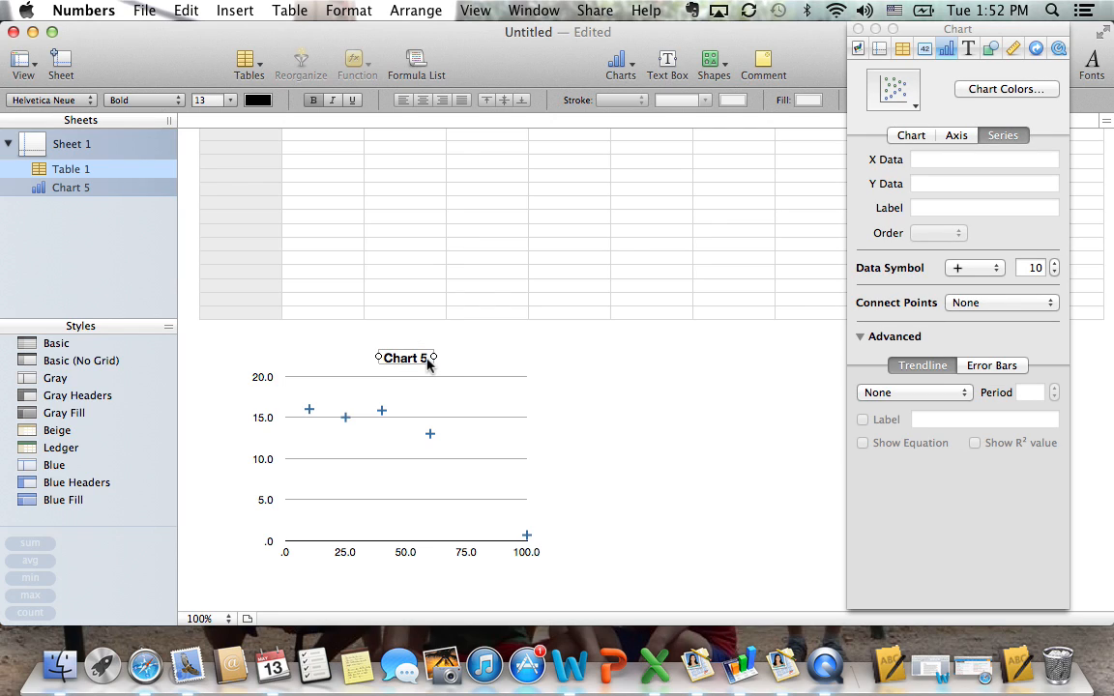
pyautogui.doubleClick(405, 357)
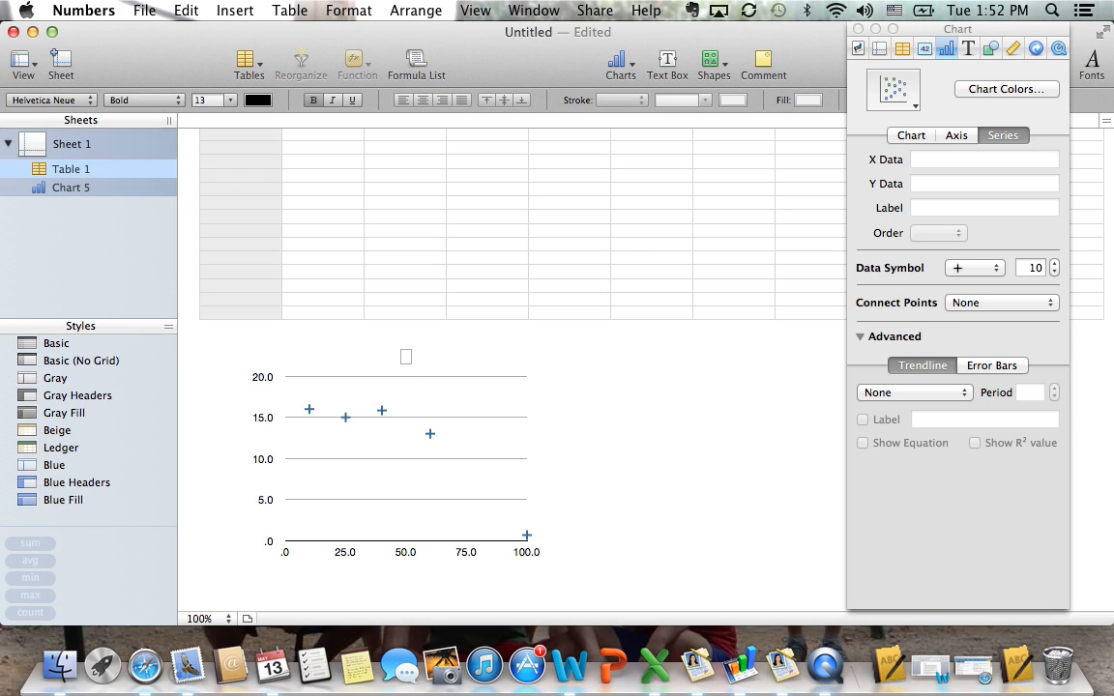
pyautogui.write('Amount of O')
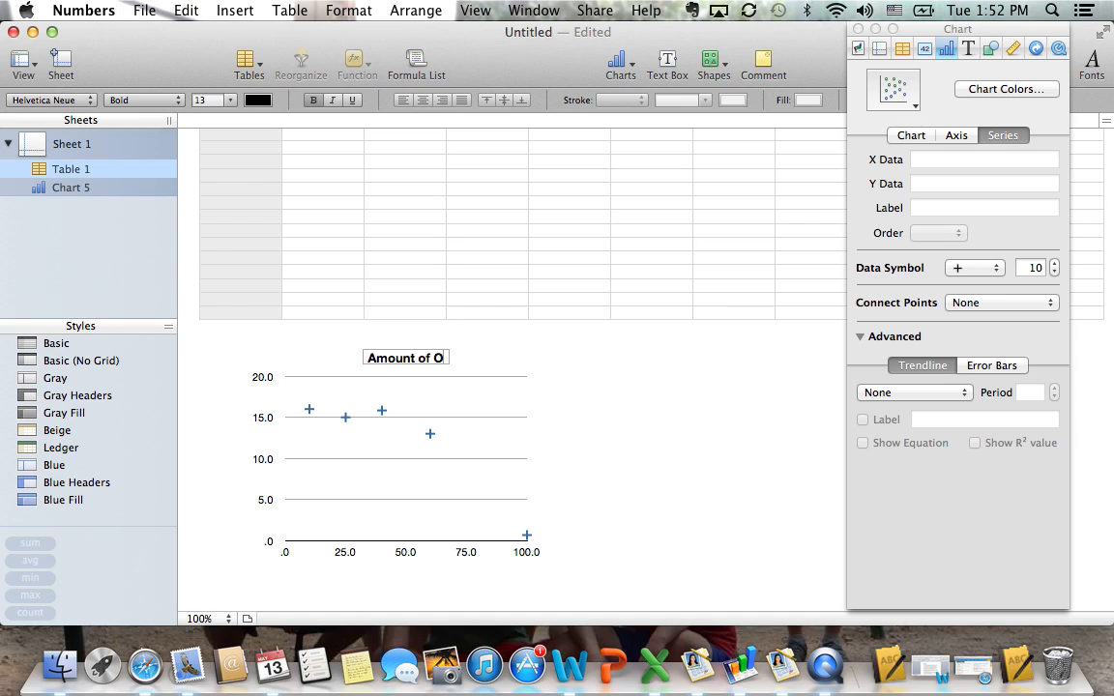
pyautogui.write('xy')
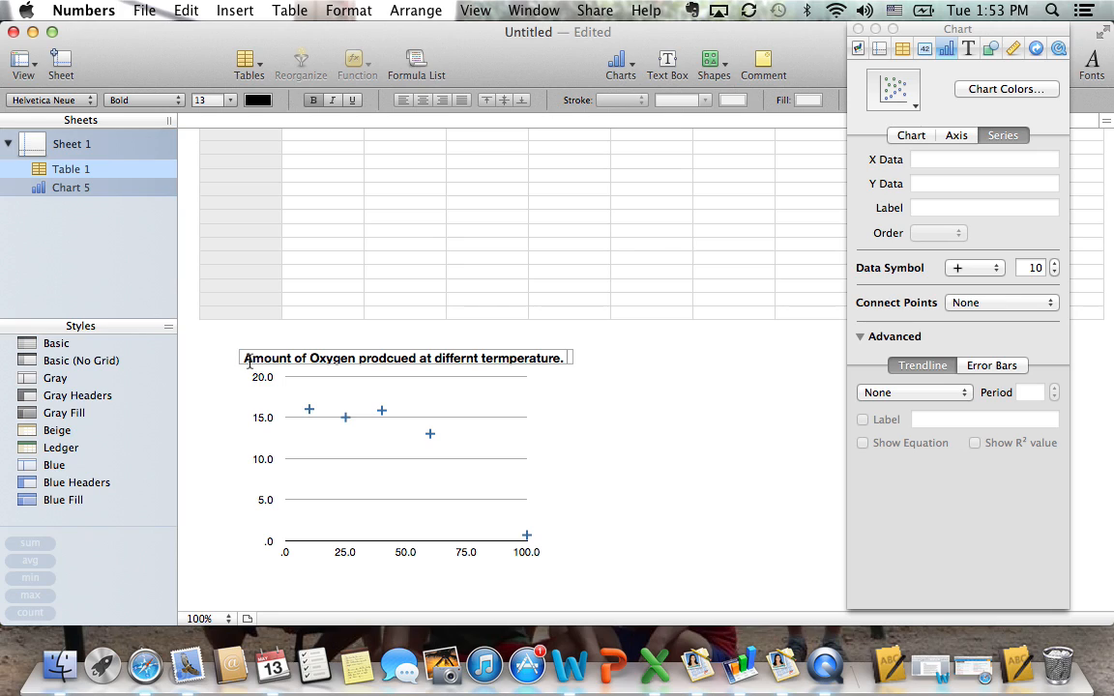
pyautogui.write('Average')
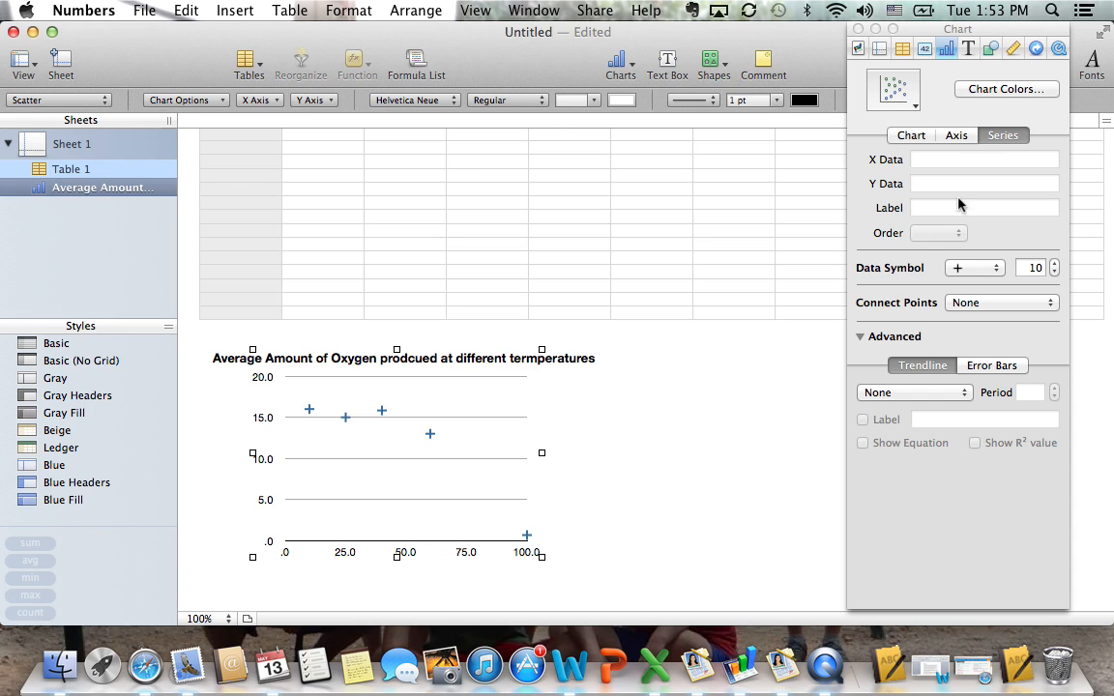
# Turn on Show Title for both the vertical and horizontal chart axes
pyautogui.click(955, 135)
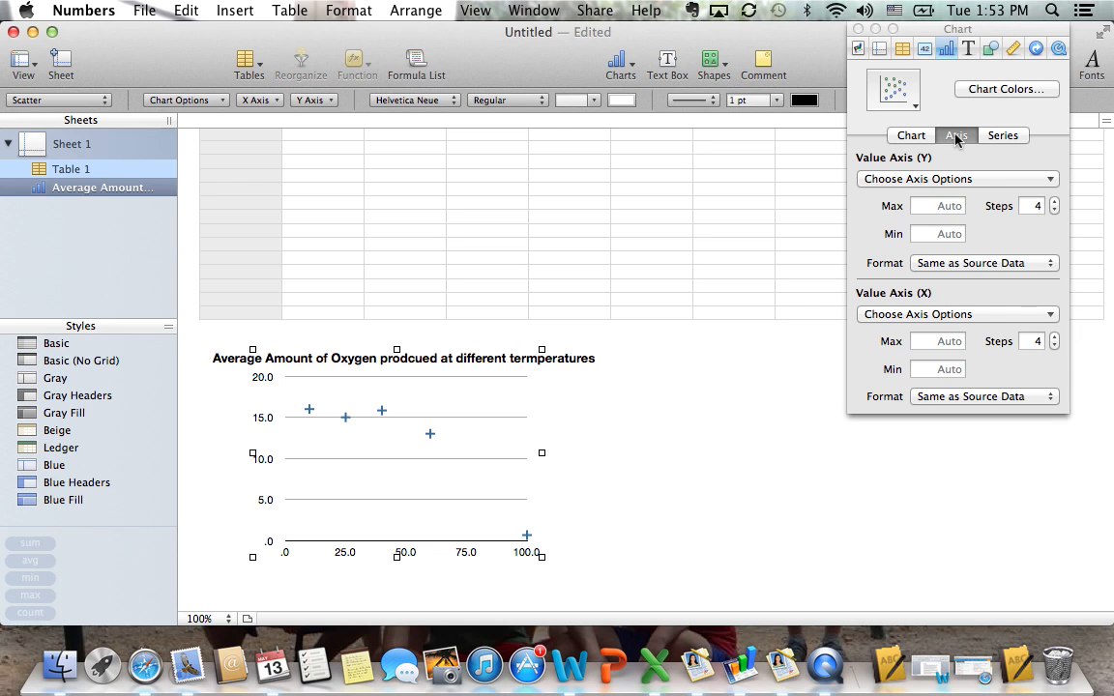
pyautogui.click(957, 178)
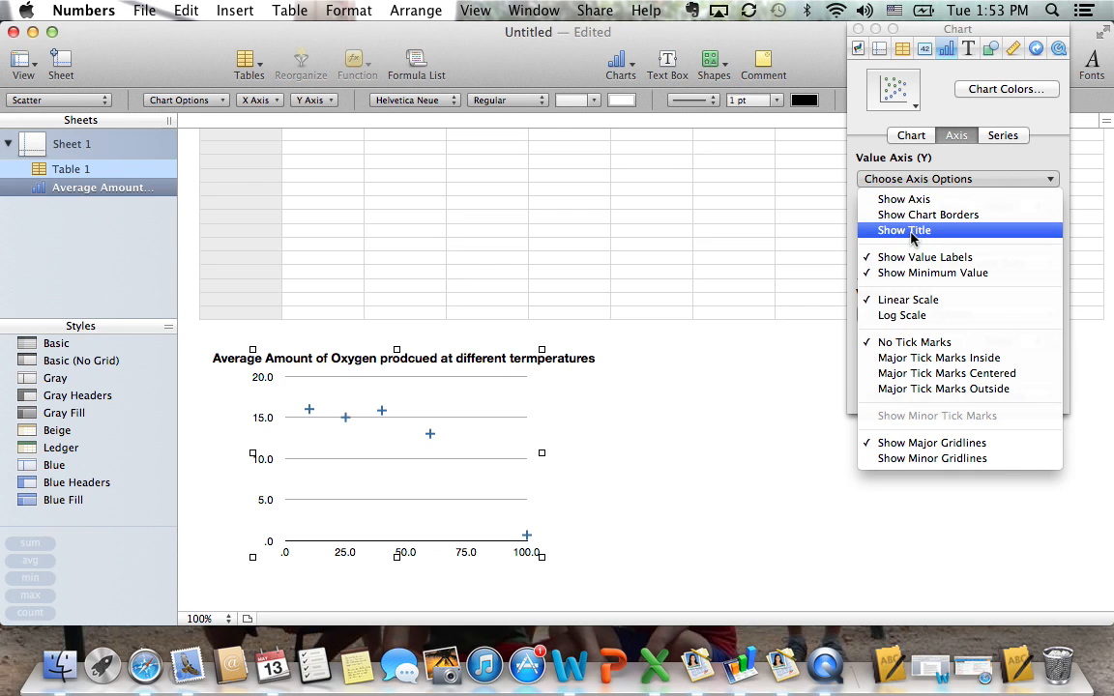
pyautogui.click(904, 230)
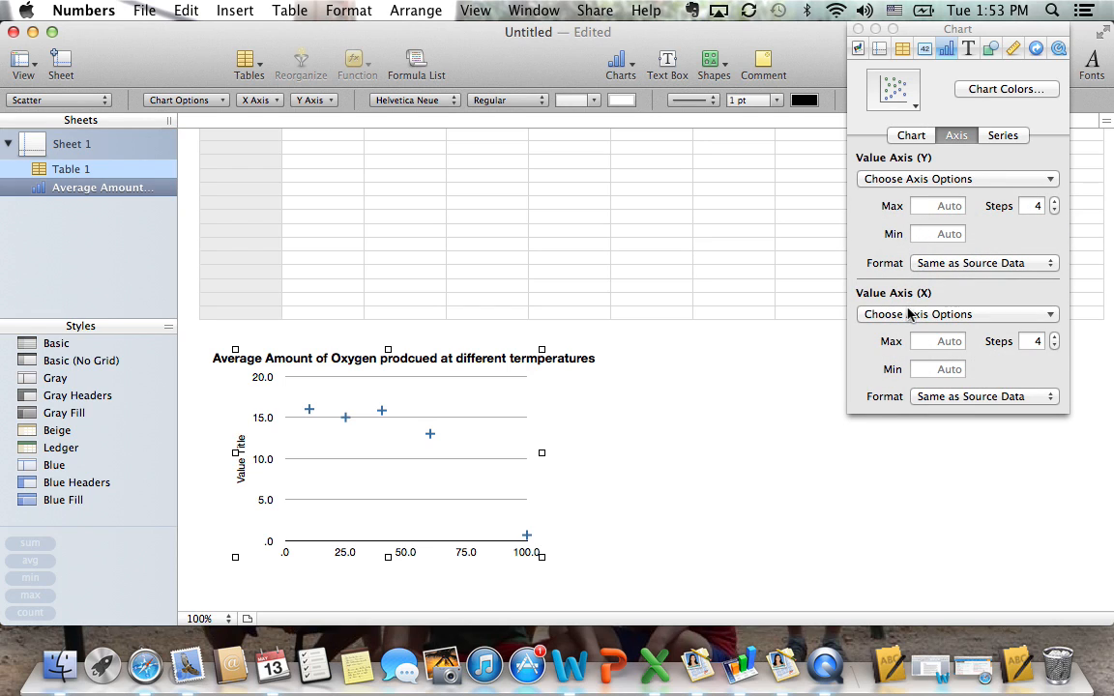
pyautogui.click(955, 314)
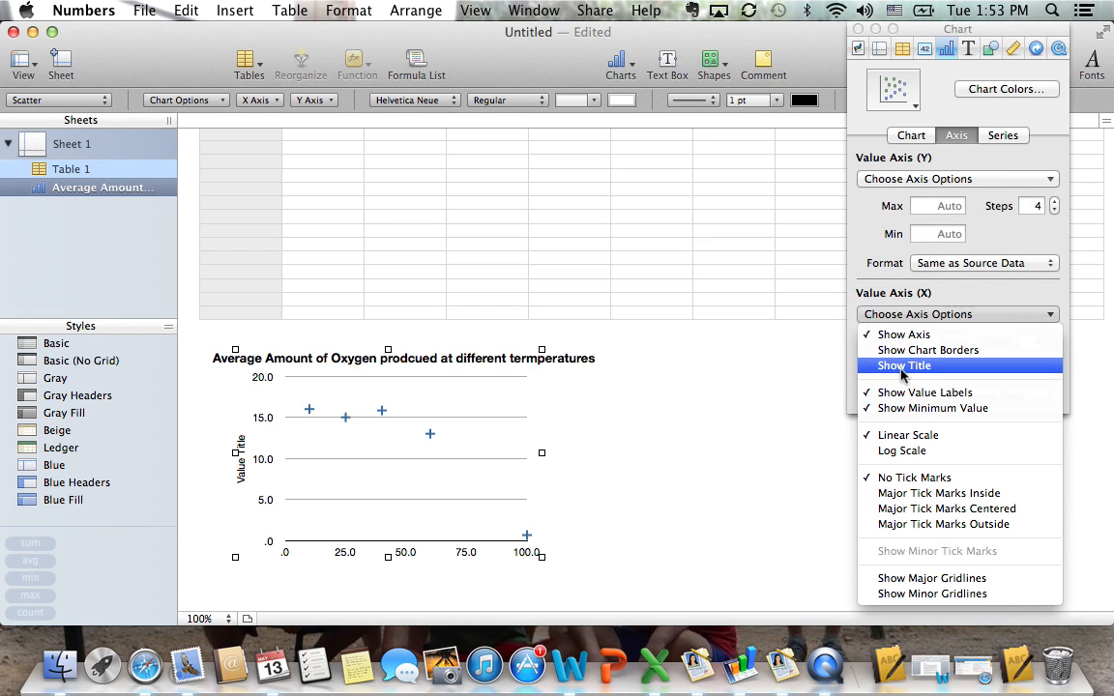
pyautogui.click(903, 365)
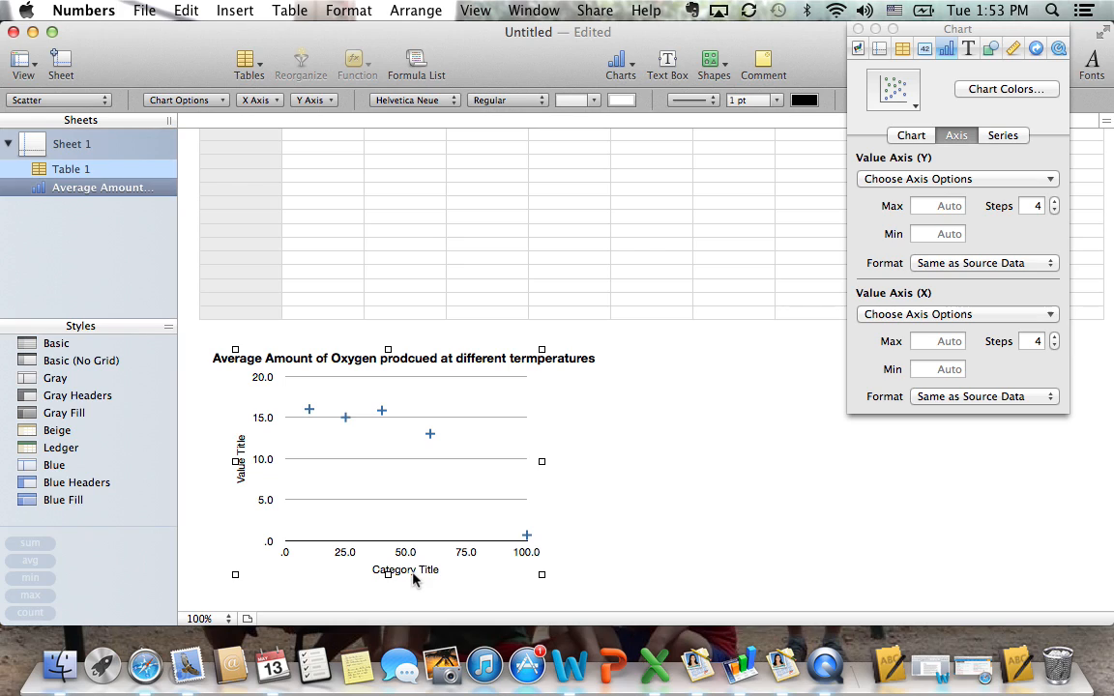
# Name the axes 'Temperature (C)' and 'Average amount of Oxygen produced (ml)'
pyautogui.doubleClick(405, 569)
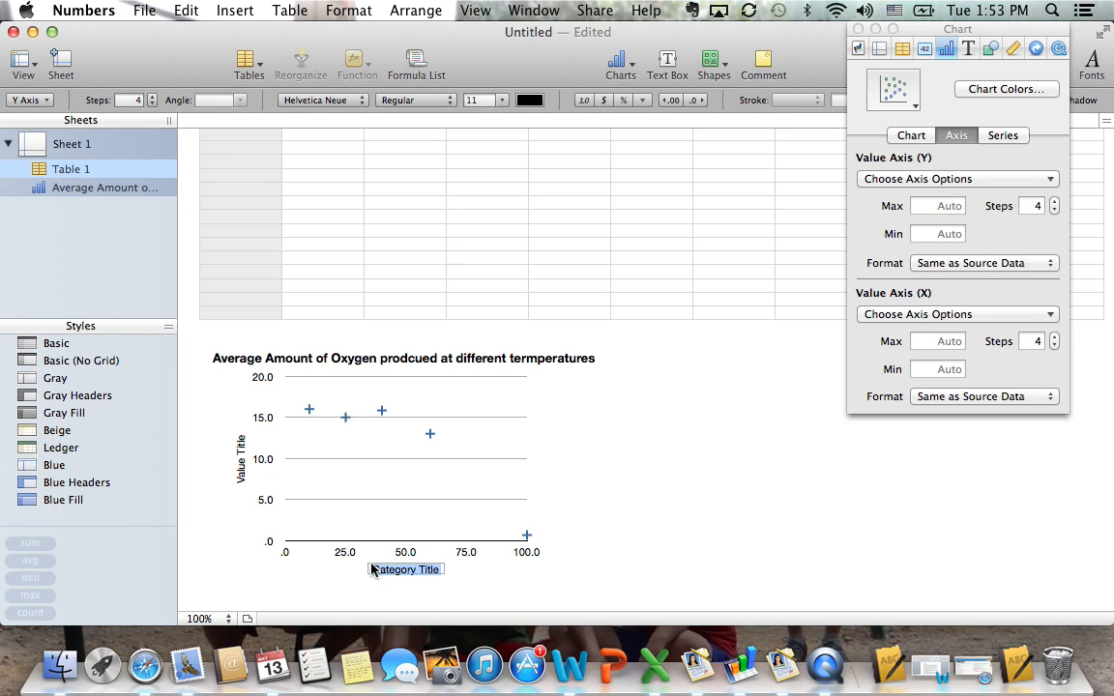
pyautogui.write('Temperature (C')
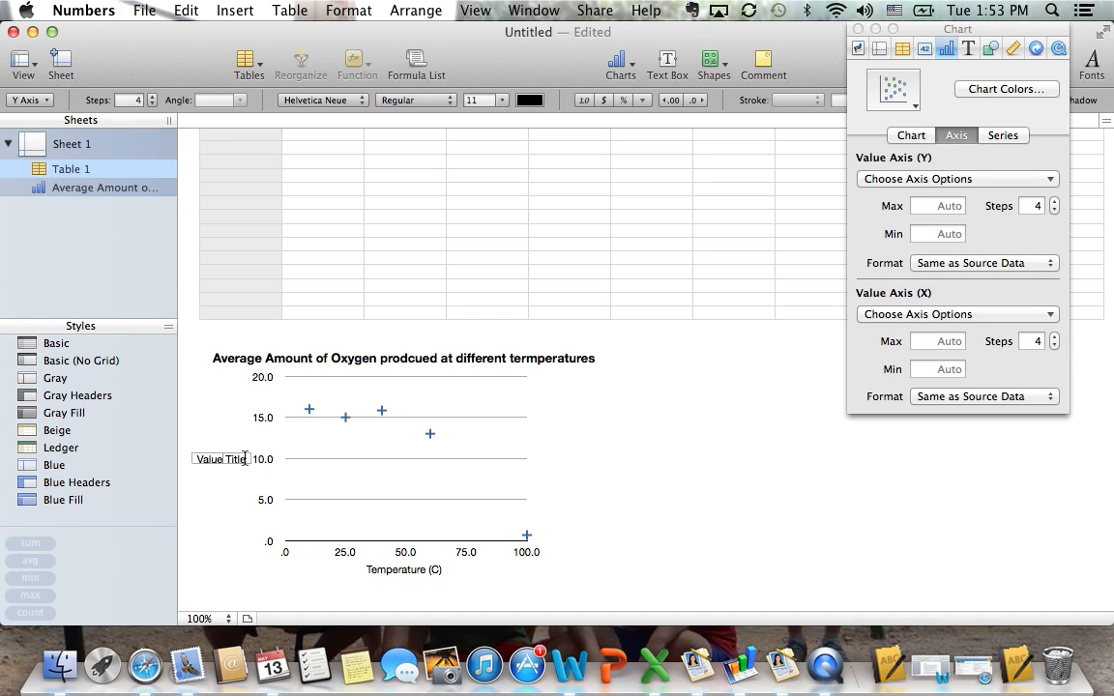
pyautogui.click(244, 459)
pyautogui.write('Average amount of Oxygen produced (ml)')
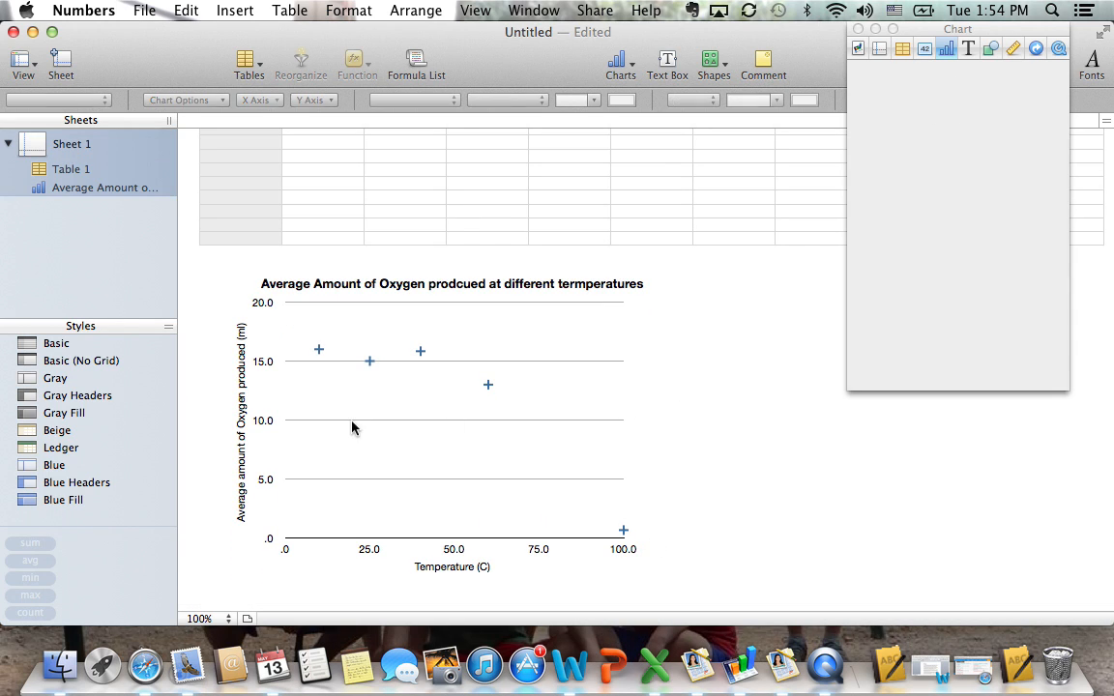
# Reselect the chart, show its Series settings, and collapse the Advanced options
pyautogui.click(957, 134)
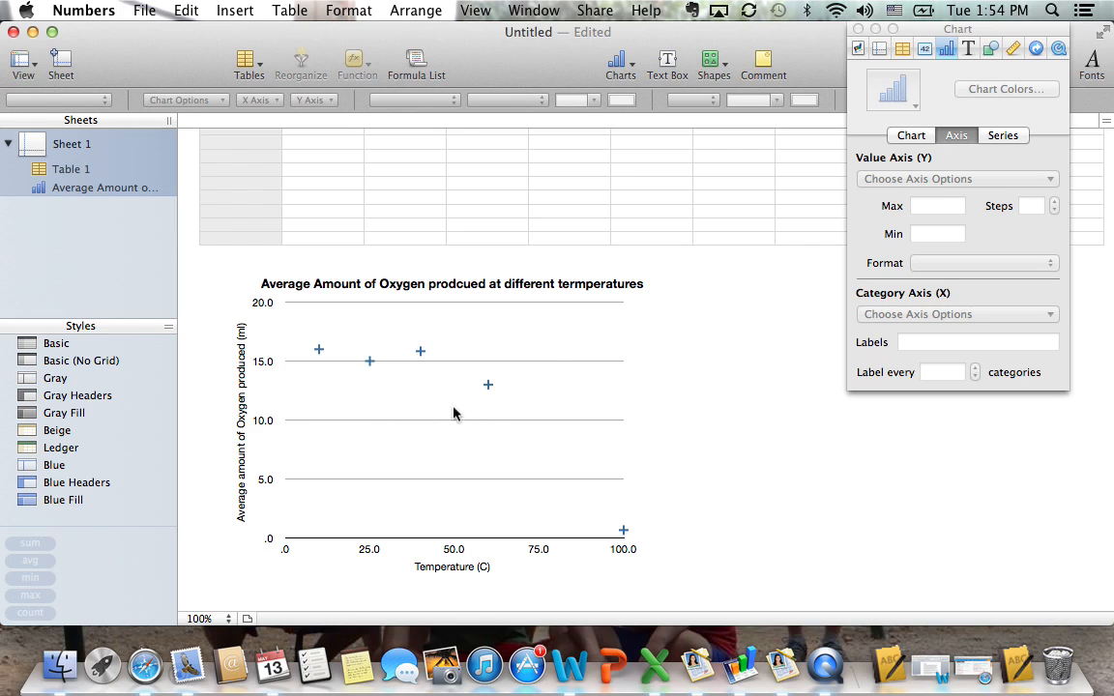
pyautogui.moveTo(444, 388)
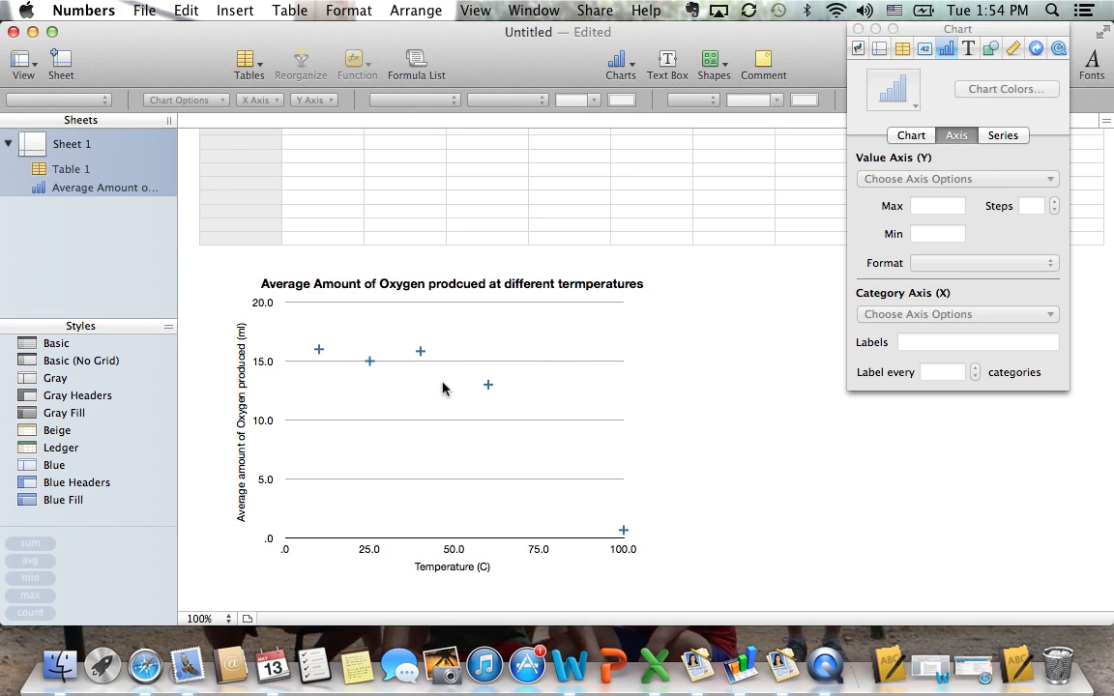
pyautogui.moveTo(421, 358)
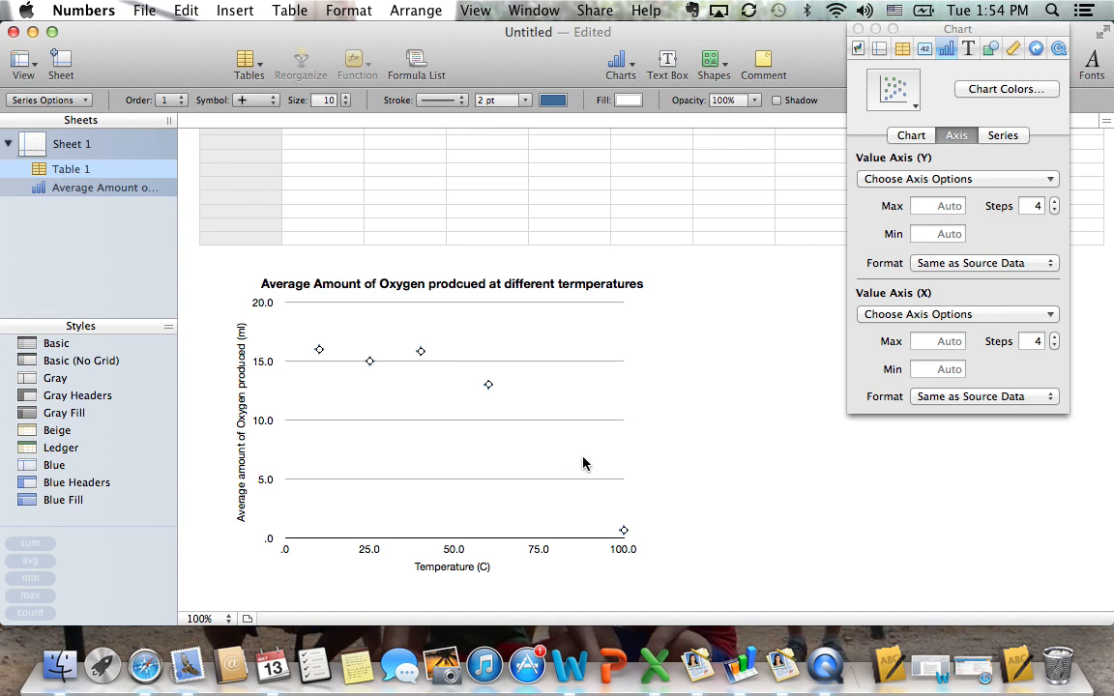
pyautogui.moveTo(491, 391)
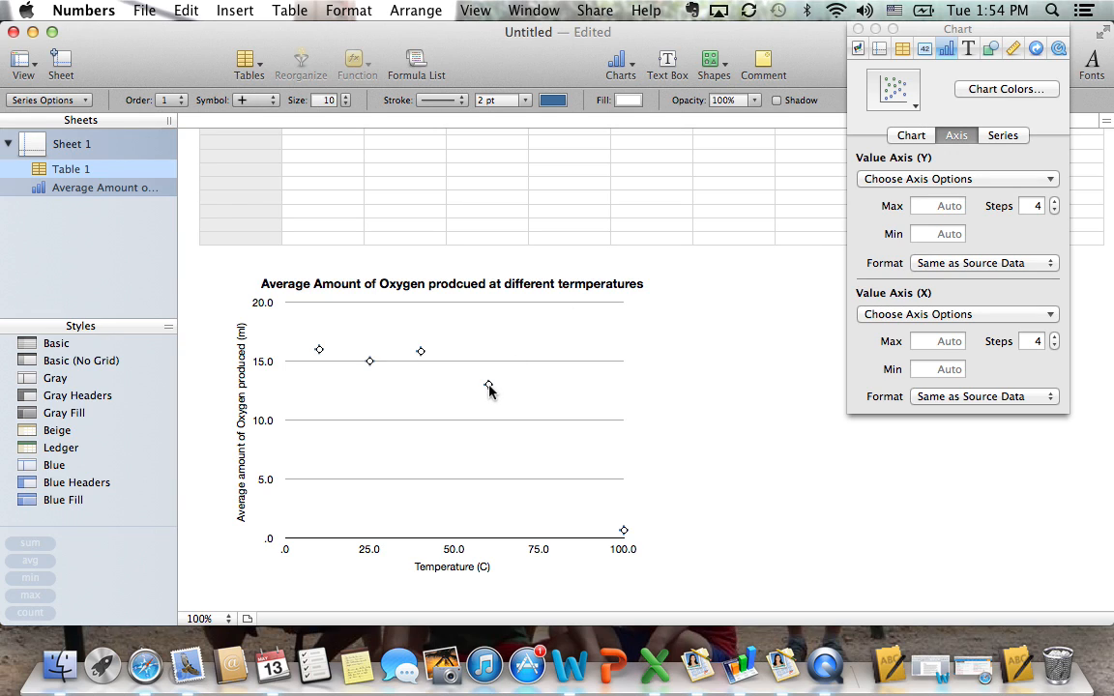
pyautogui.click(1003, 136)
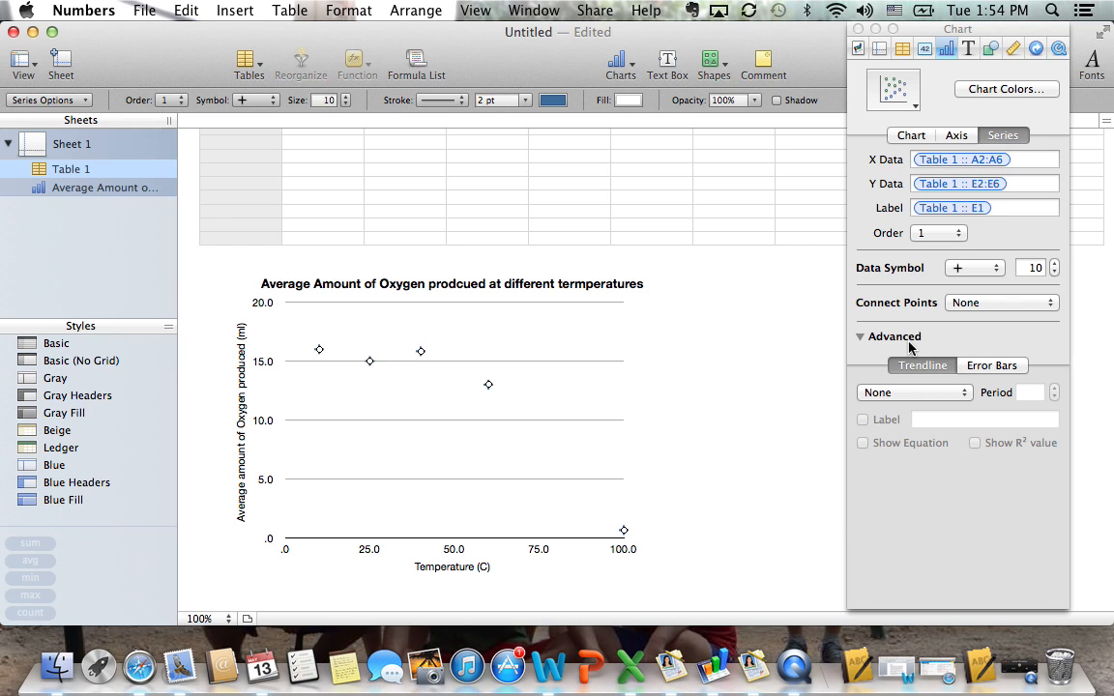
pyautogui.click(859, 336)
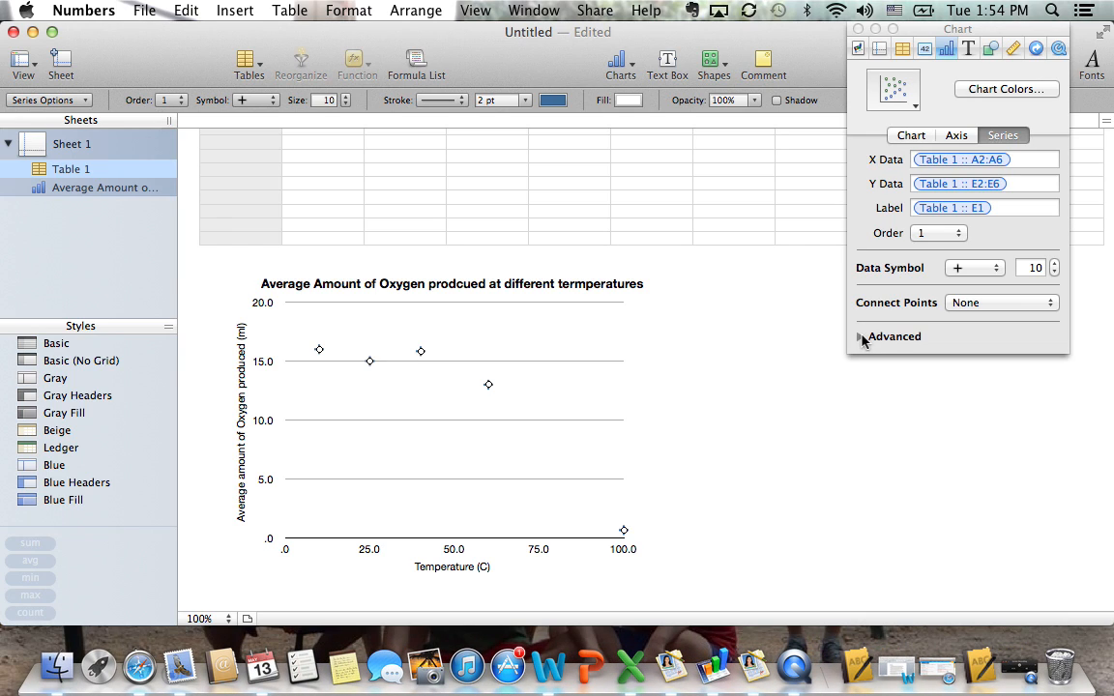
# Expand the Advanced series options and show the Error Bars settings
pyautogui.click(860, 336)
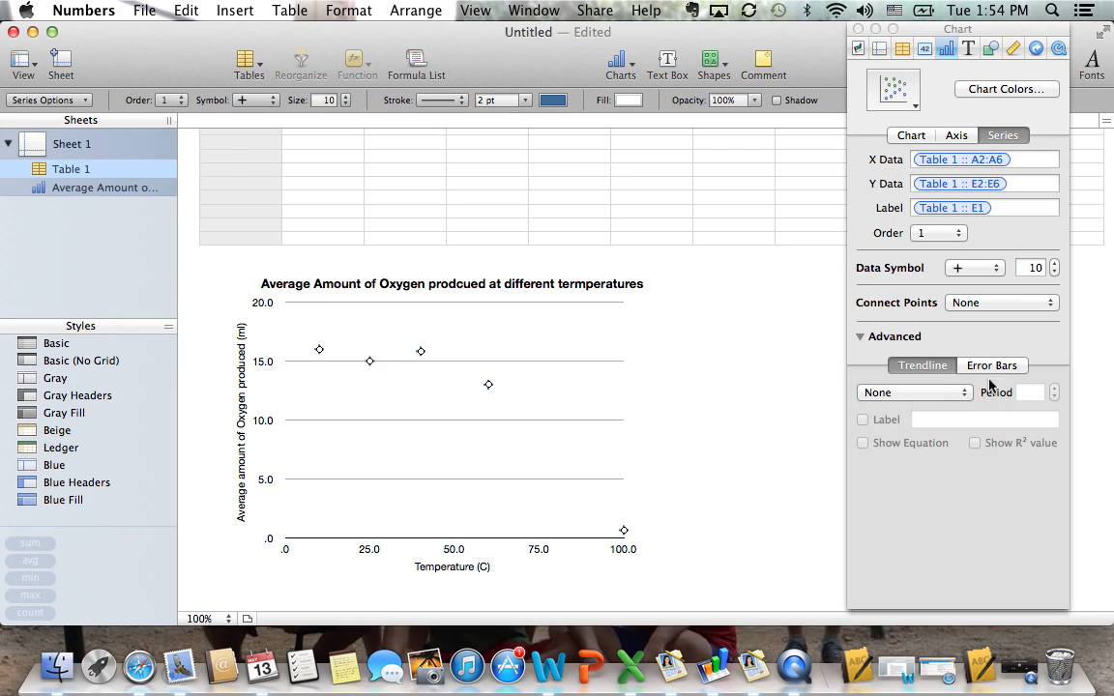
pyautogui.click(992, 366)
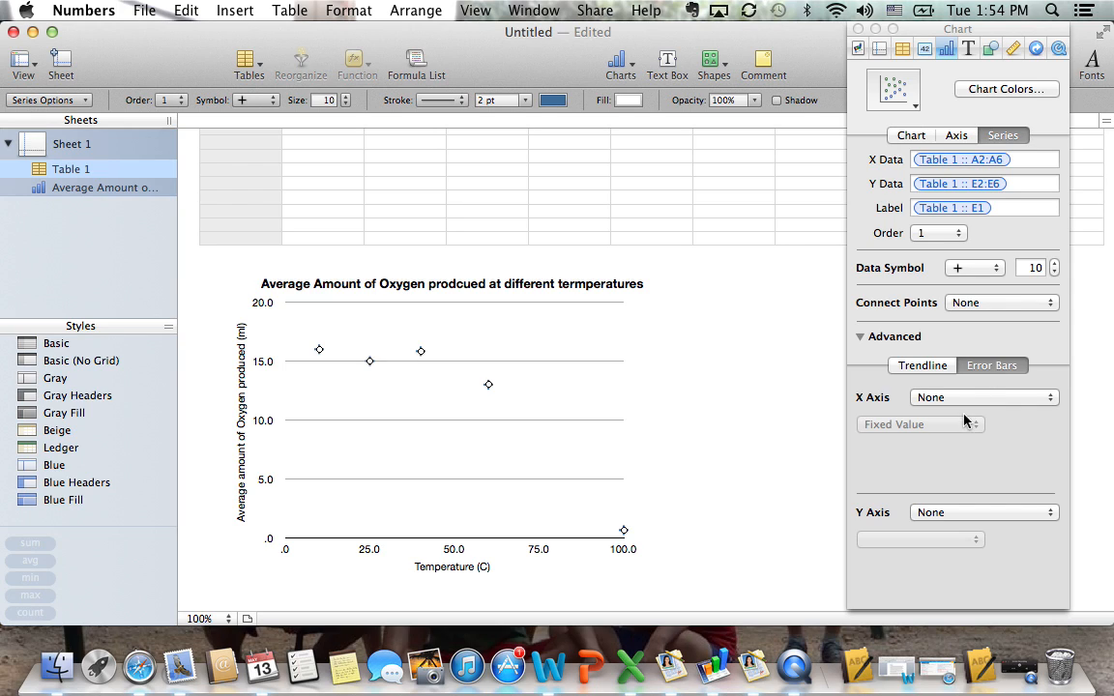
pyautogui.moveTo(943, 513)
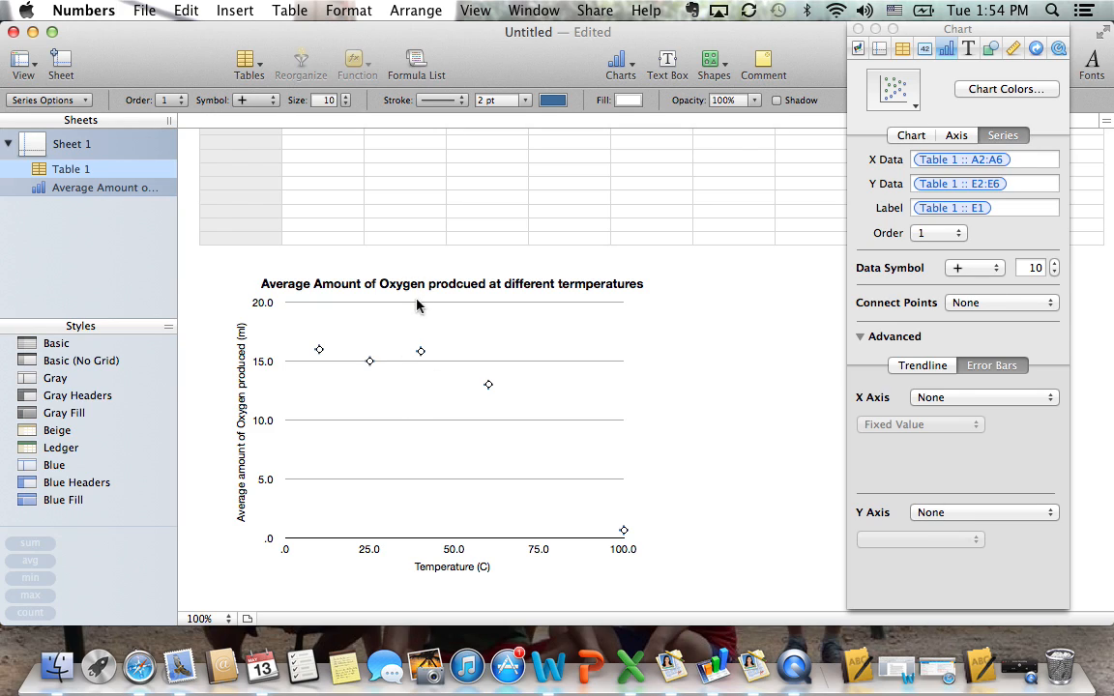
pyautogui.moveTo(635, 404)
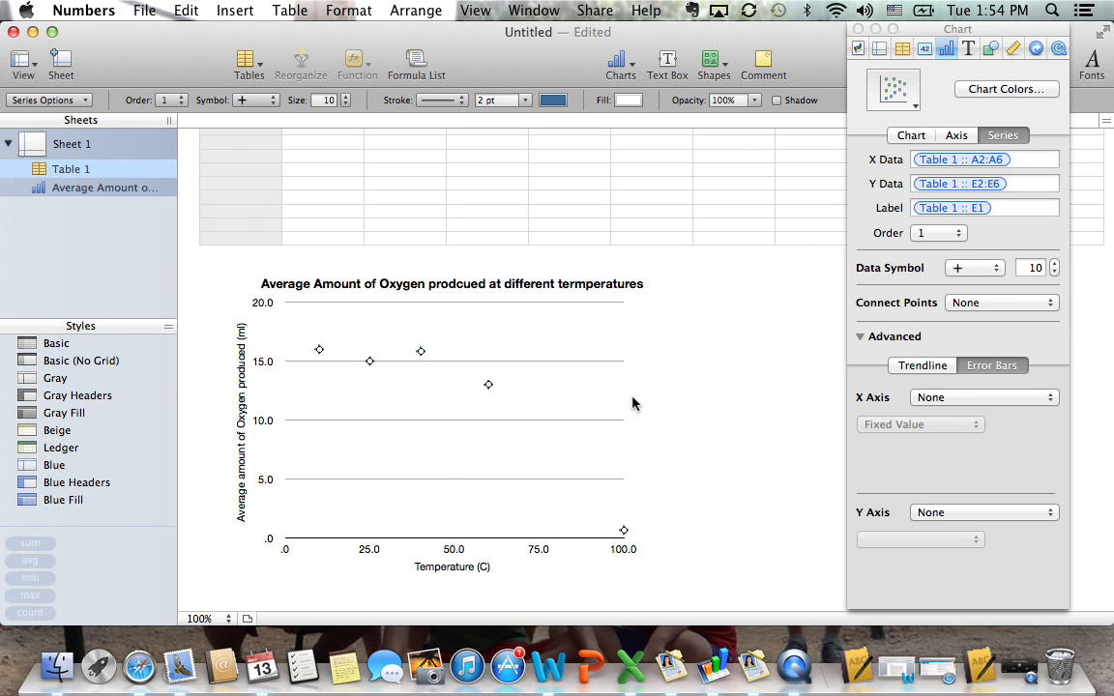
pyautogui.moveTo(972, 513)
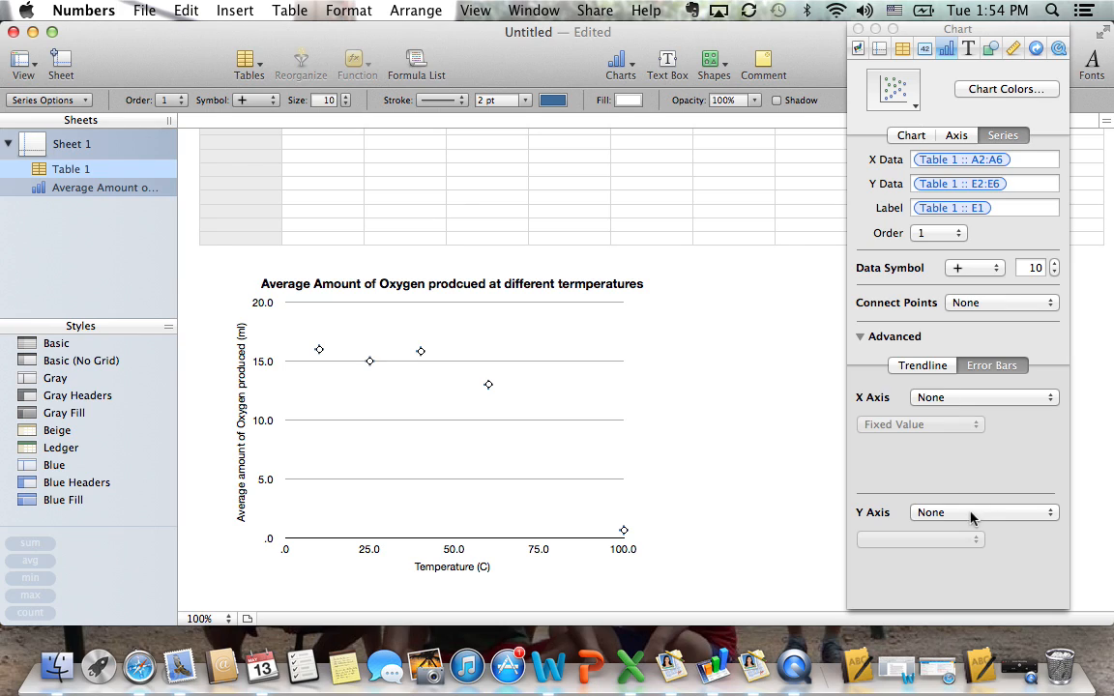
# Set Y error bars to Positive and Negative with Custom amounts
pyautogui.click(982, 512)
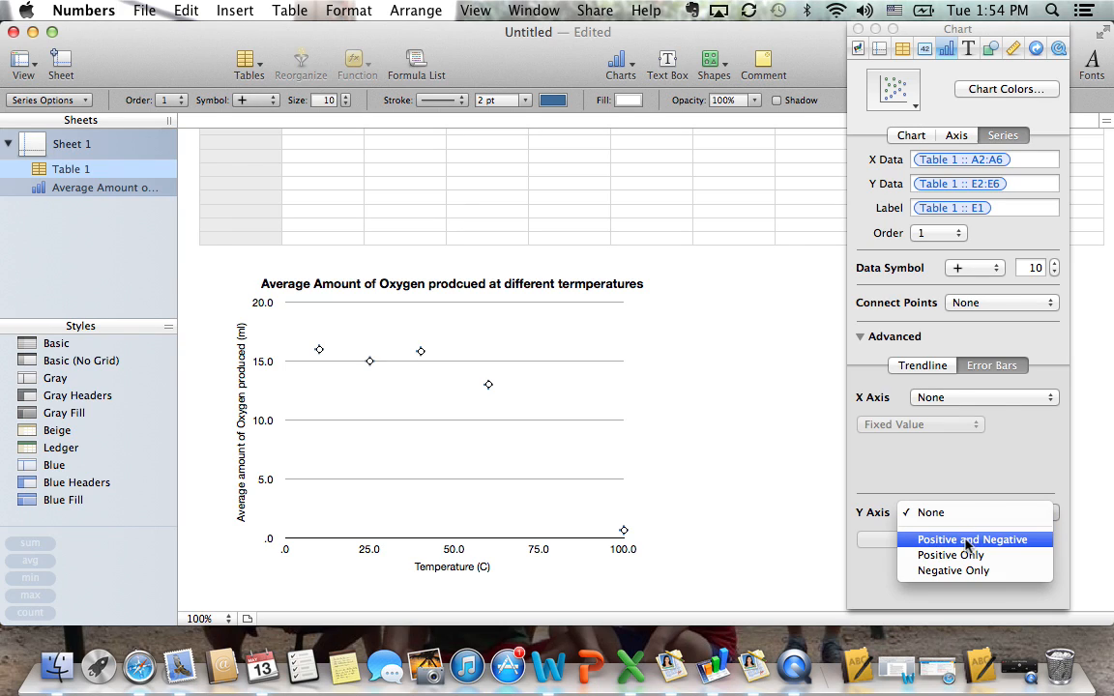
pyautogui.click(972, 539)
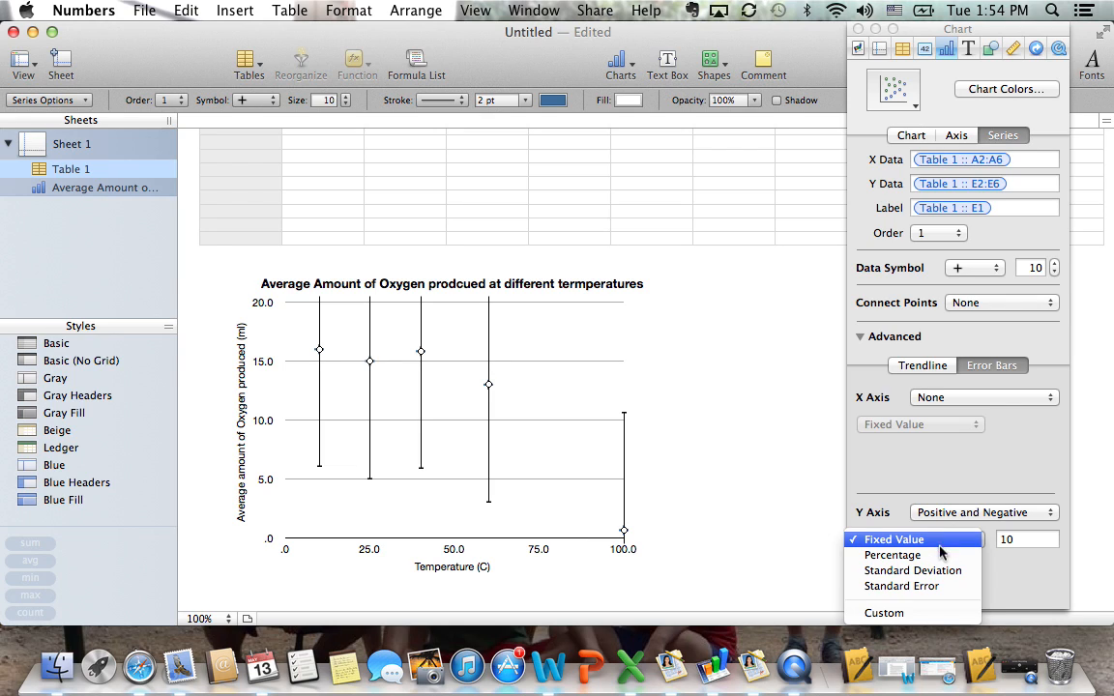
pyautogui.click(883, 612)
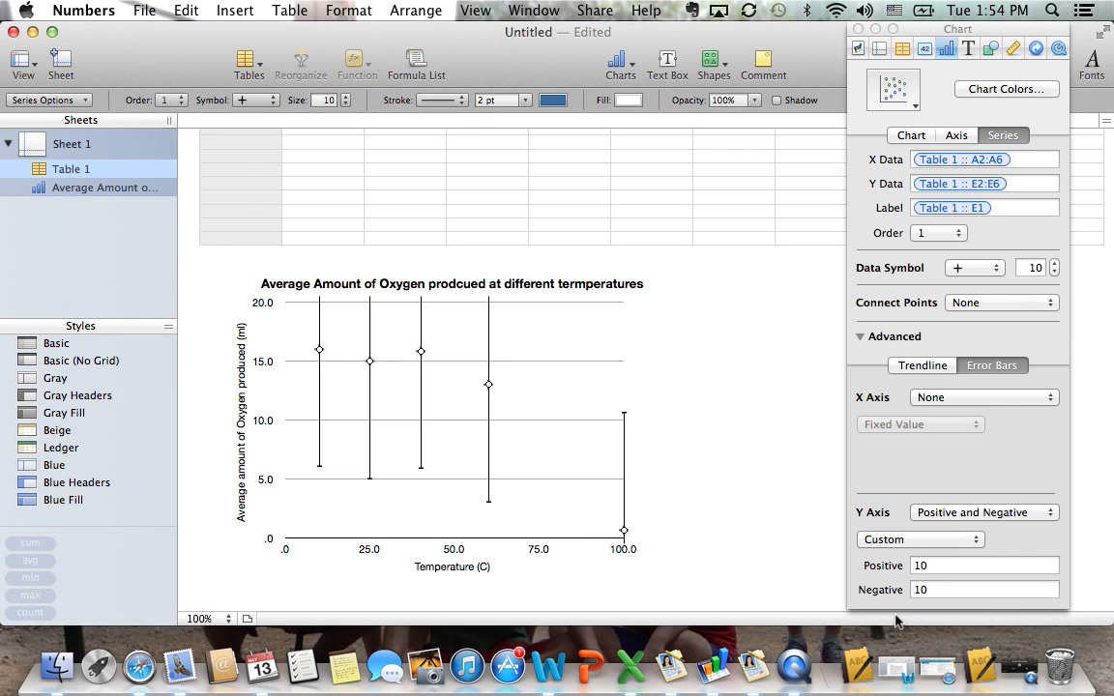
pyautogui.click(967, 564)
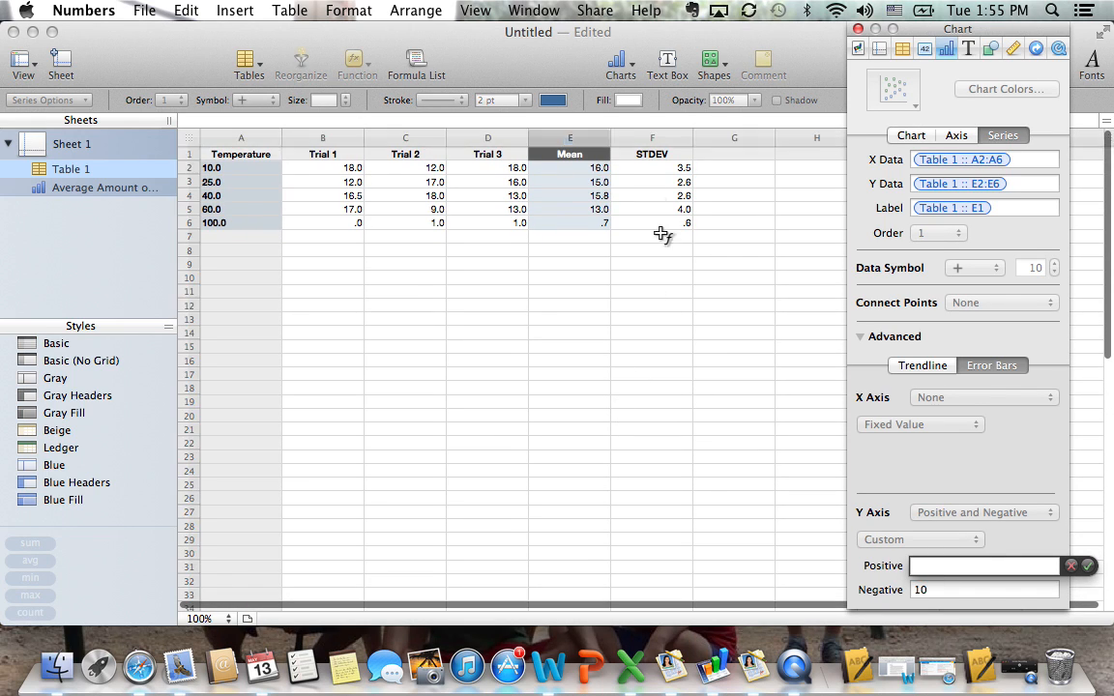
# Use the STDEV cells F2:F6 as the positive error amounts, then edit the negative field
pyautogui.click(652, 167)
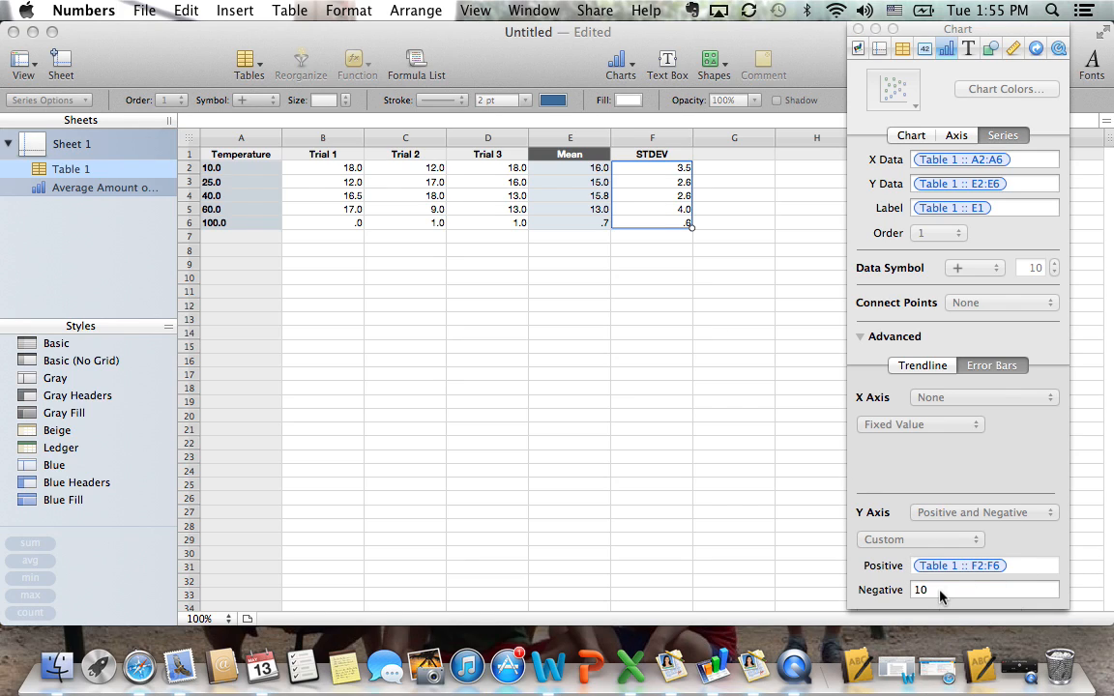
pyautogui.click(985, 589)
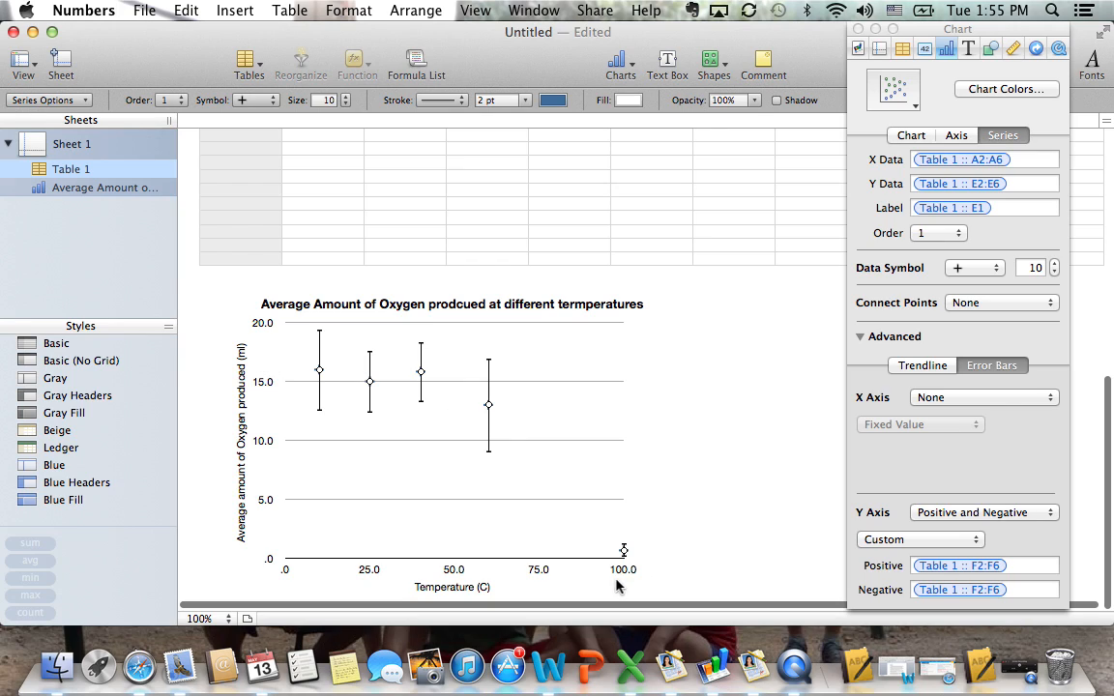
pyautogui.moveTo(324, 378)
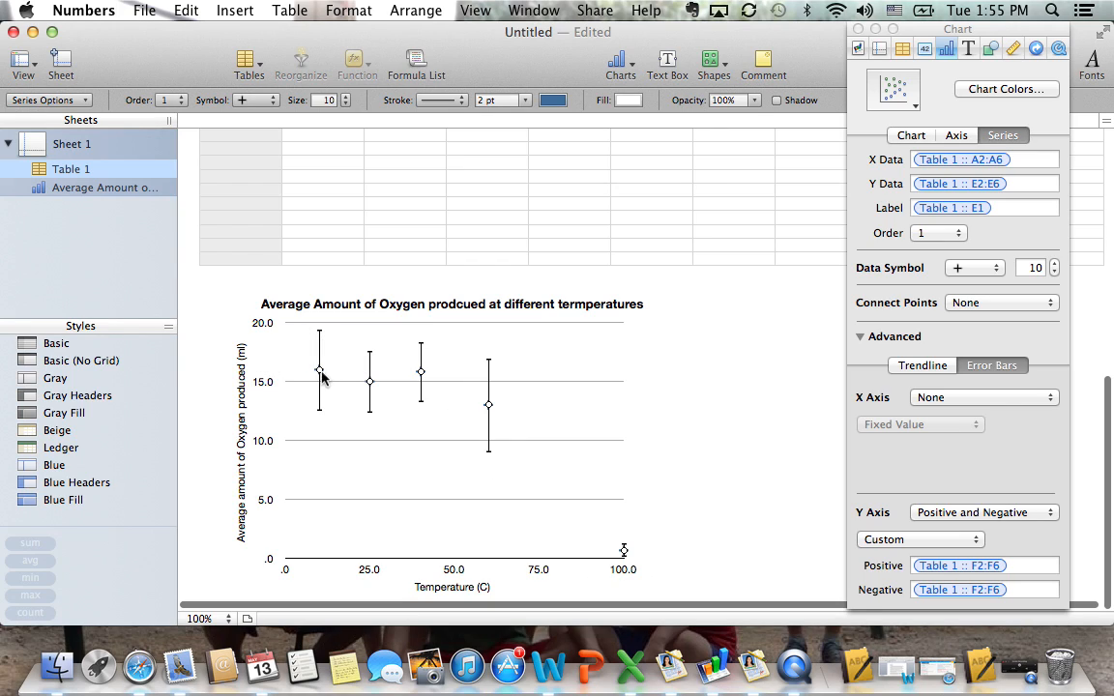
pyautogui.moveTo(372, 403)
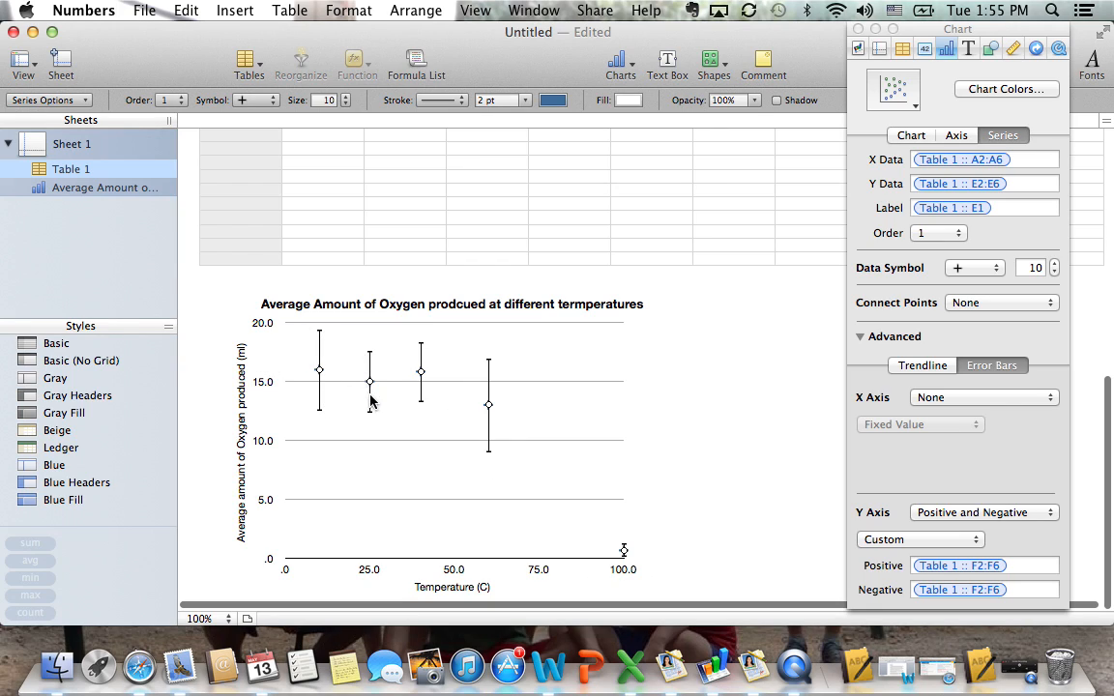
pyautogui.moveTo(377, 375)
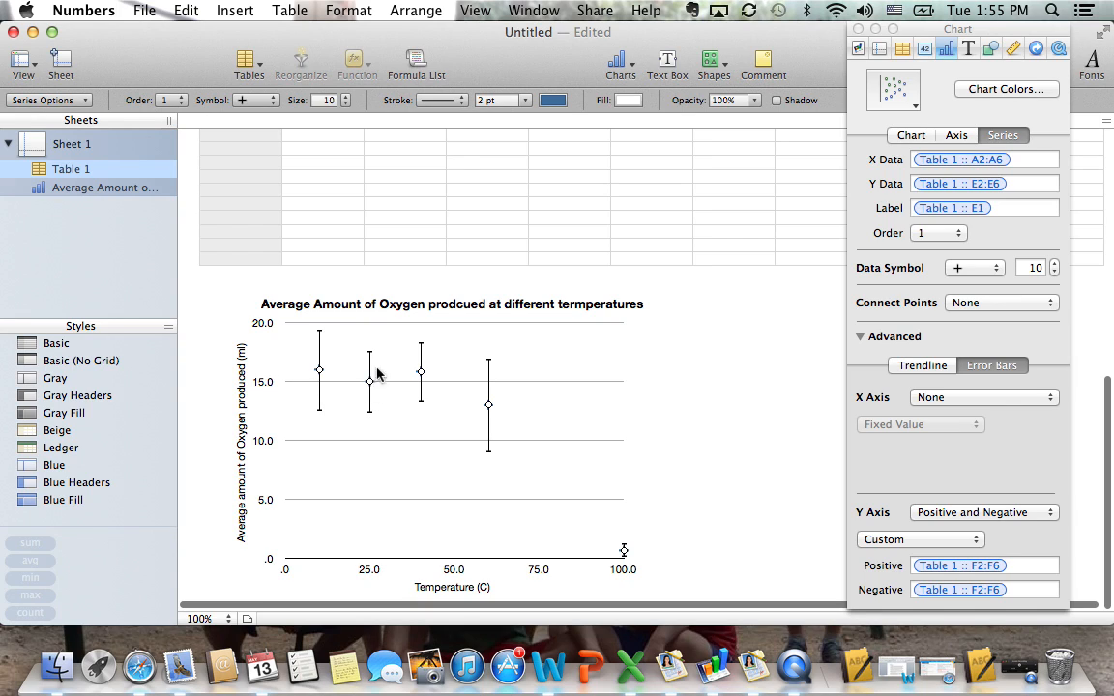
pyautogui.moveTo(461, 407)
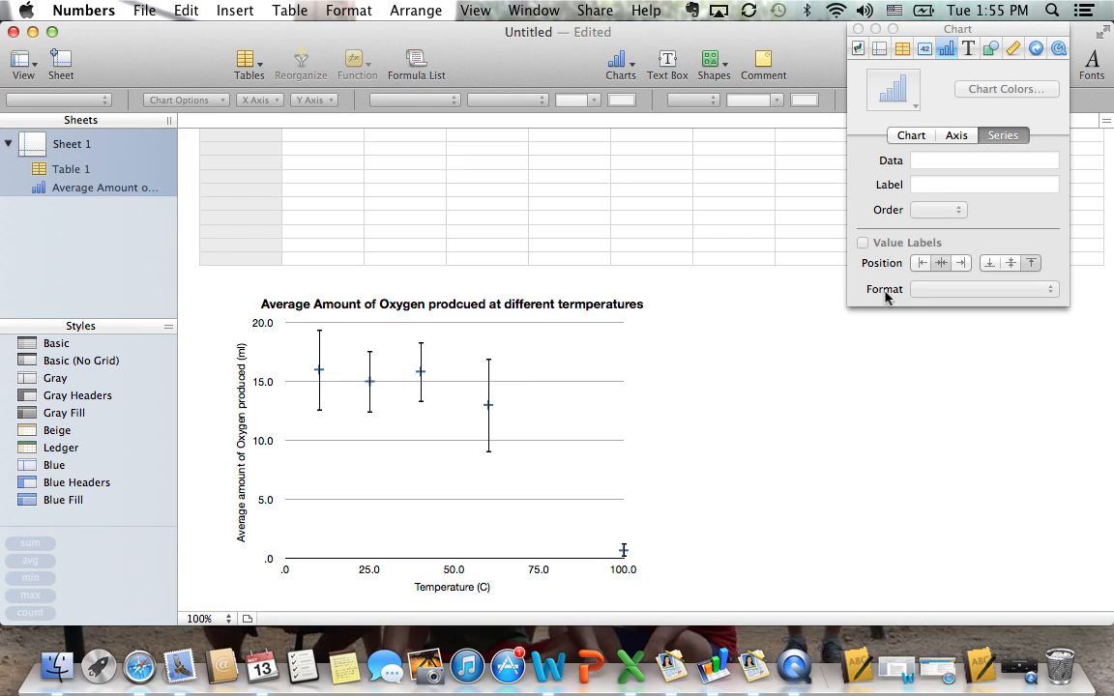
pyautogui.moveTo(403, 380)
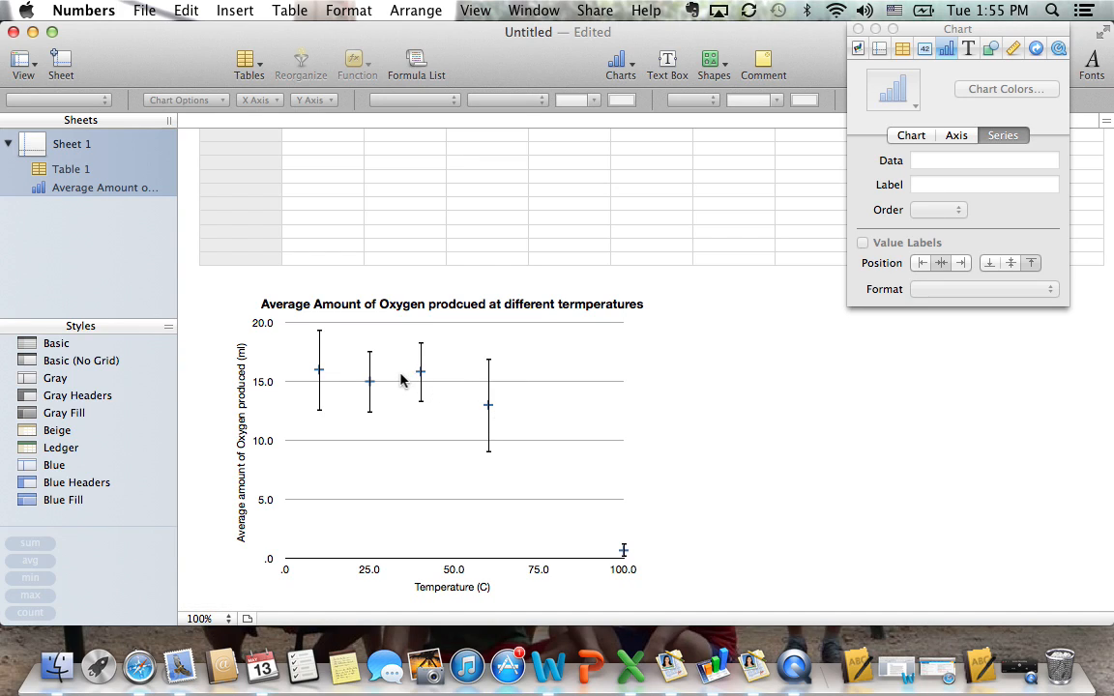
pyautogui.moveTo(916, 274)
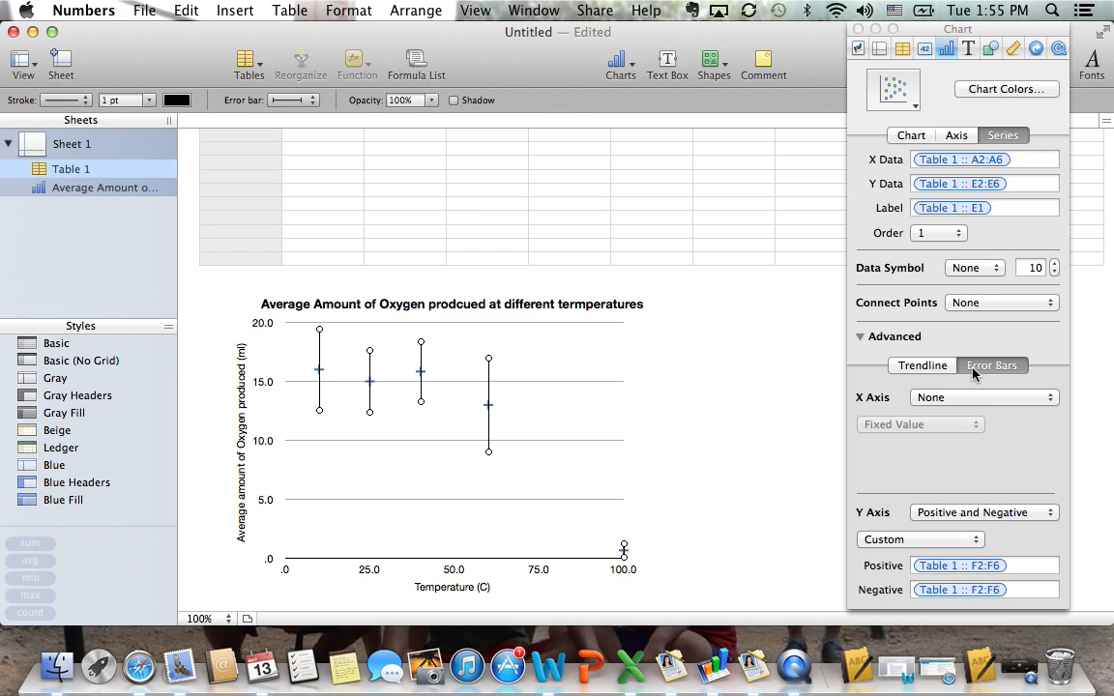
# Add a linear trendline to the oxygen series, showing its equation and R² value
pyautogui.click(921, 365)
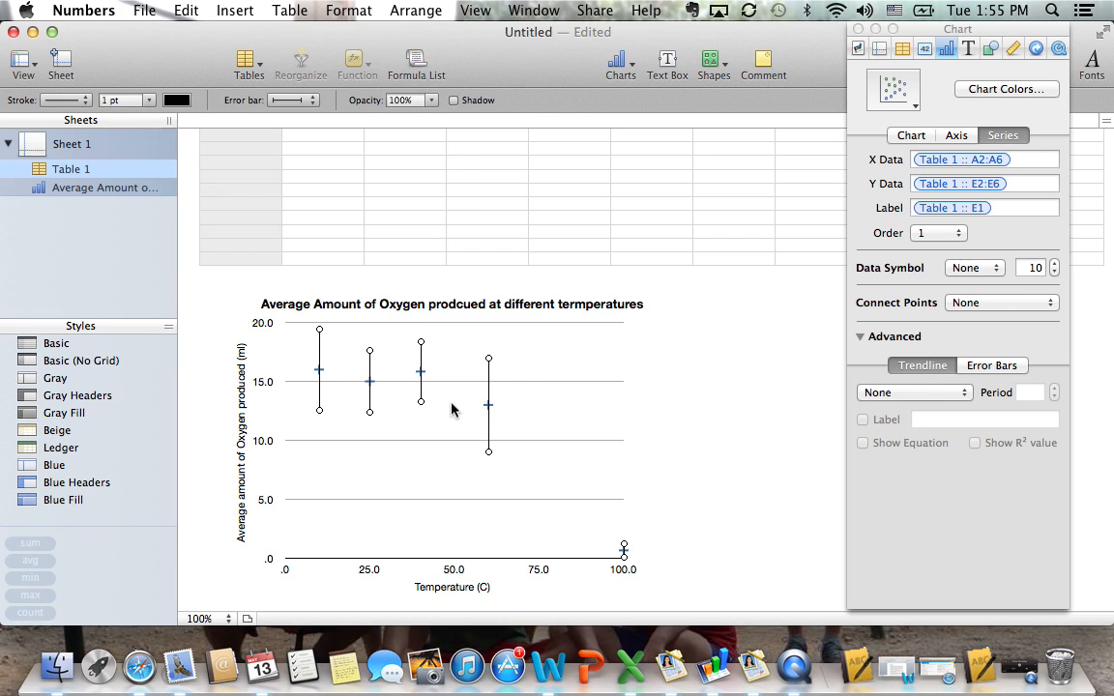
pyautogui.click(914, 392)
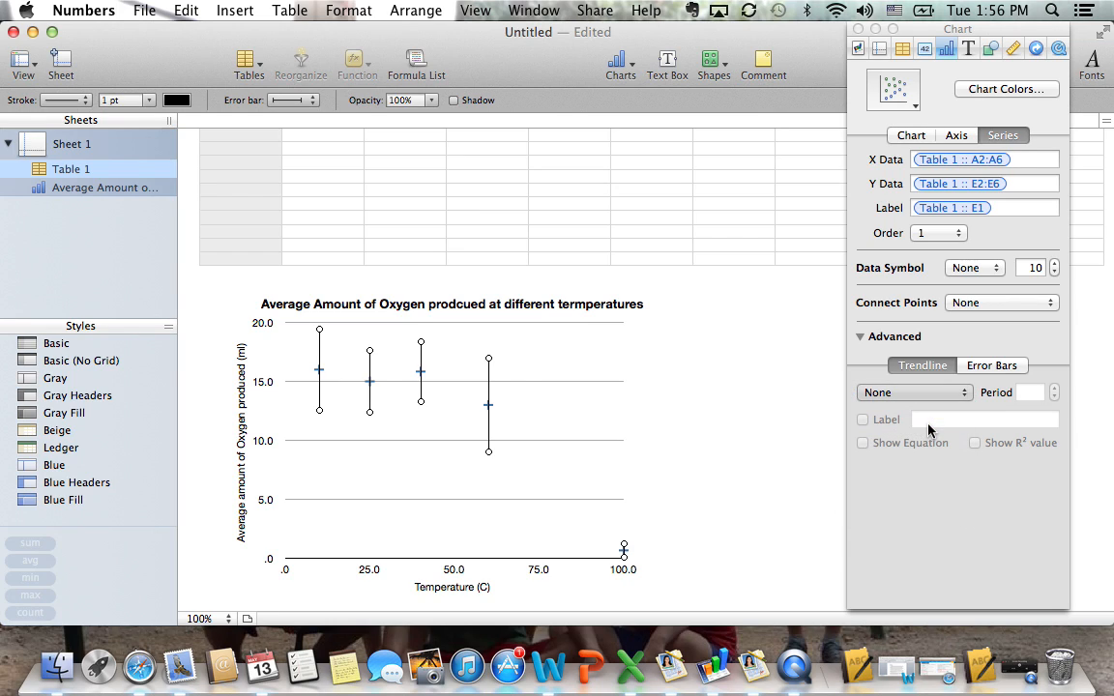
pyautogui.click(913, 392)
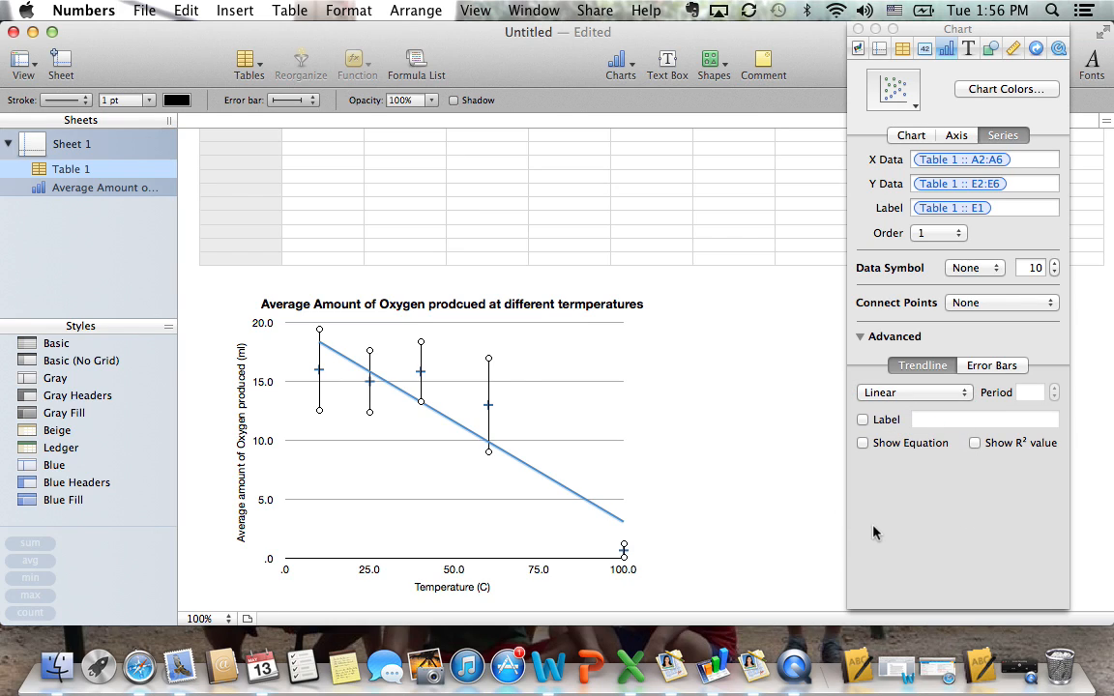
pyautogui.click(863, 443)
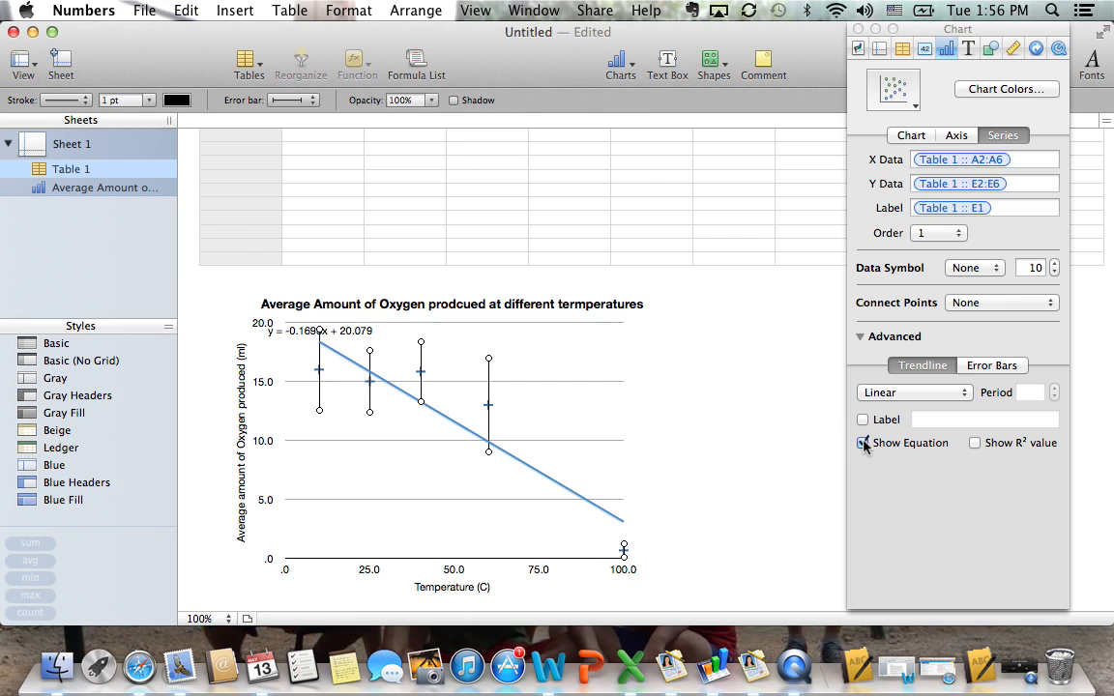
pyautogui.click(975, 442)
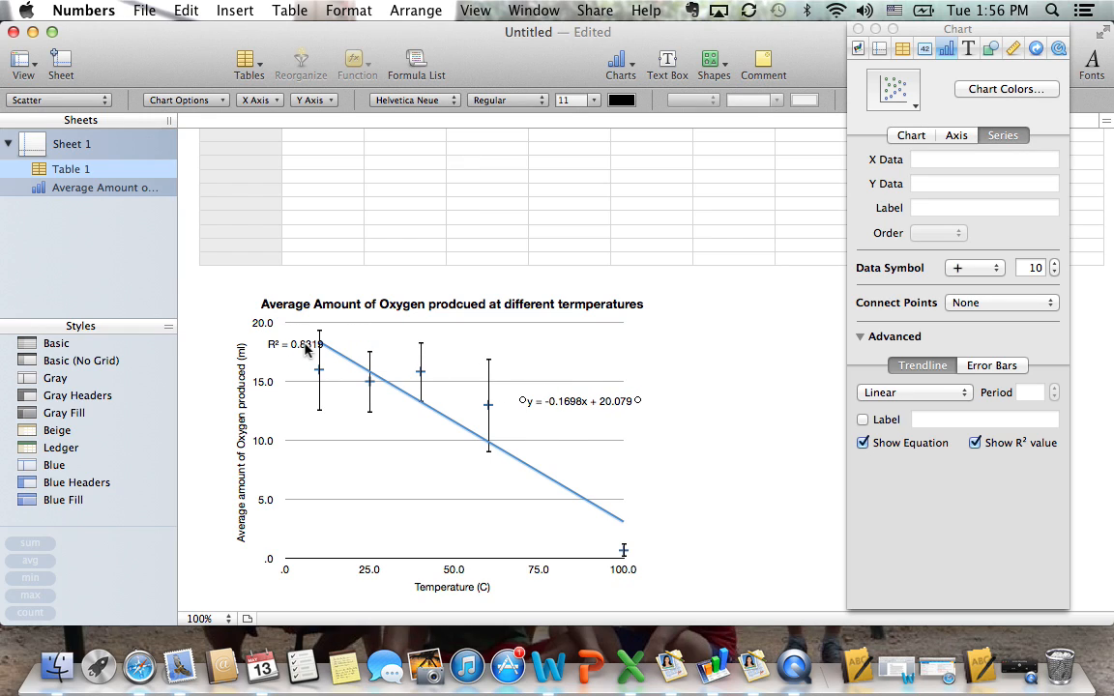
# Drag the R² label (0.8319) from the chart's top-left to just below the equation
pyautogui.moveTo(307, 345); pyautogui.dragTo(576, 414)
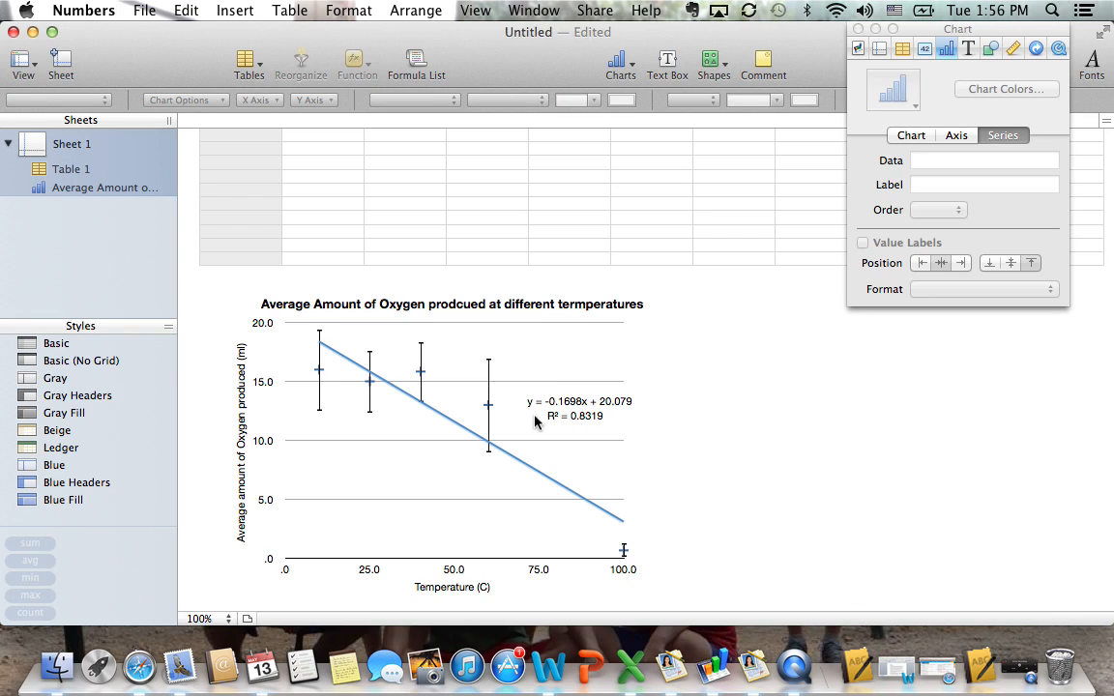
pyautogui.moveTo(345, 387)
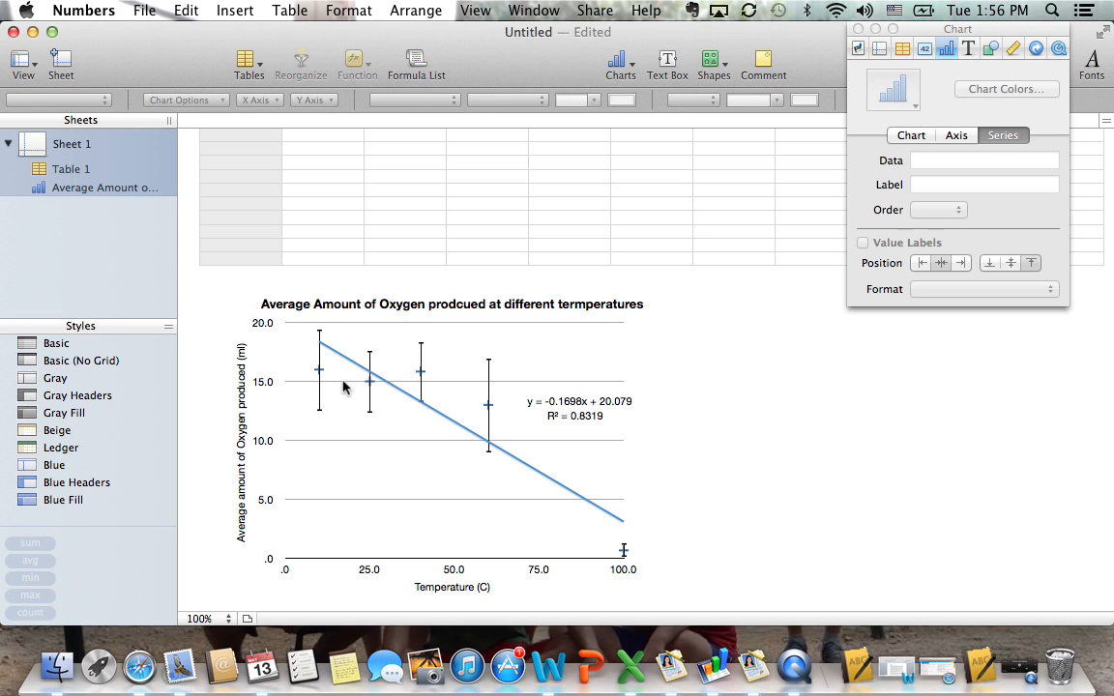
pyautogui.moveTo(426, 410)
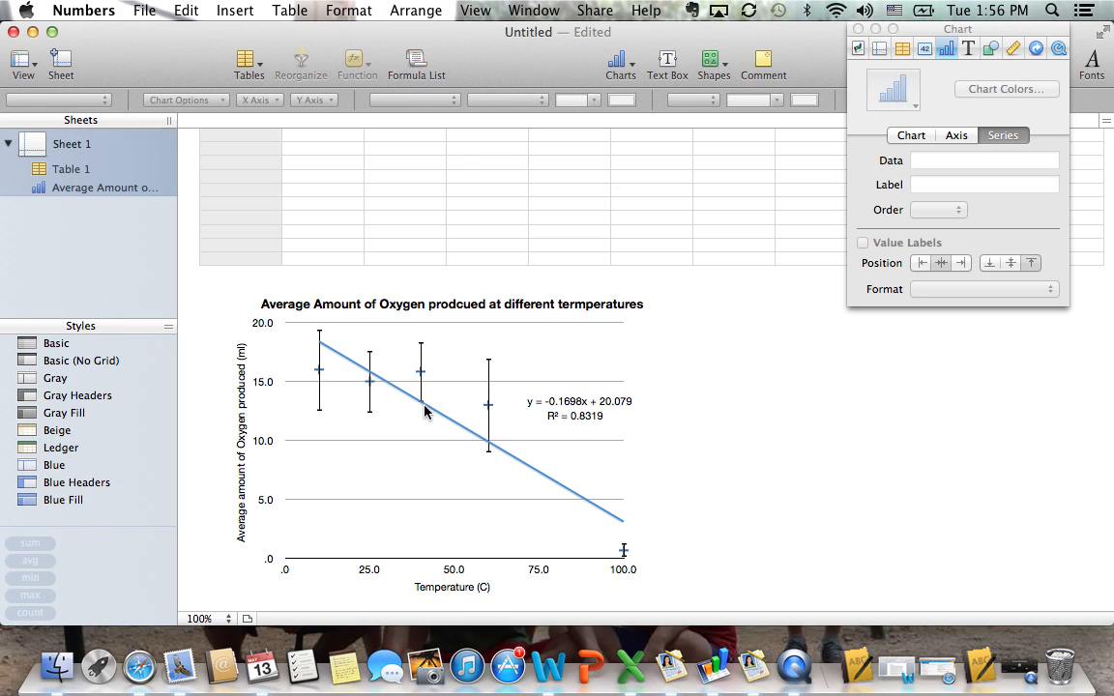
pyautogui.moveTo(571, 445)
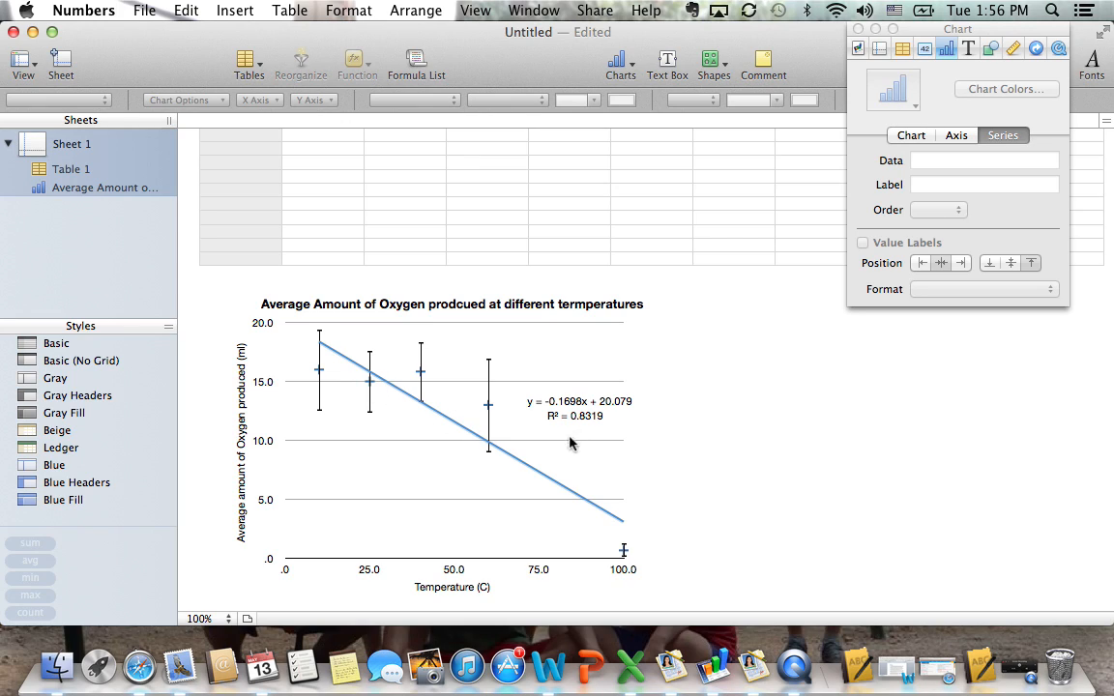
pyautogui.moveTo(592, 429)
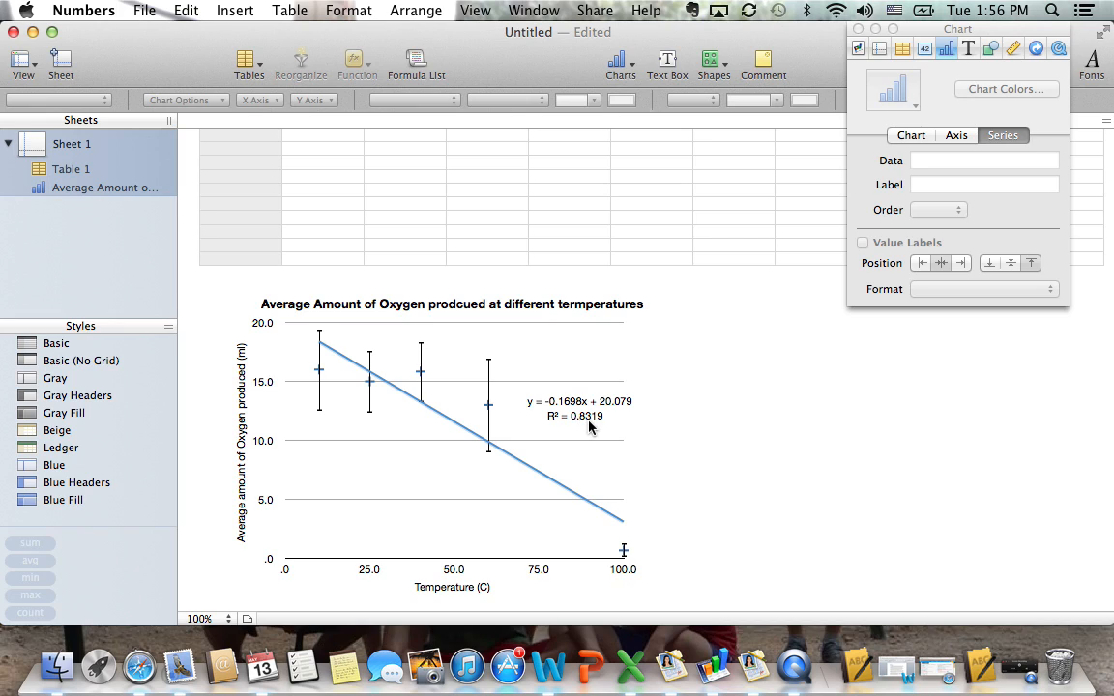
pyautogui.moveTo(590, 431)
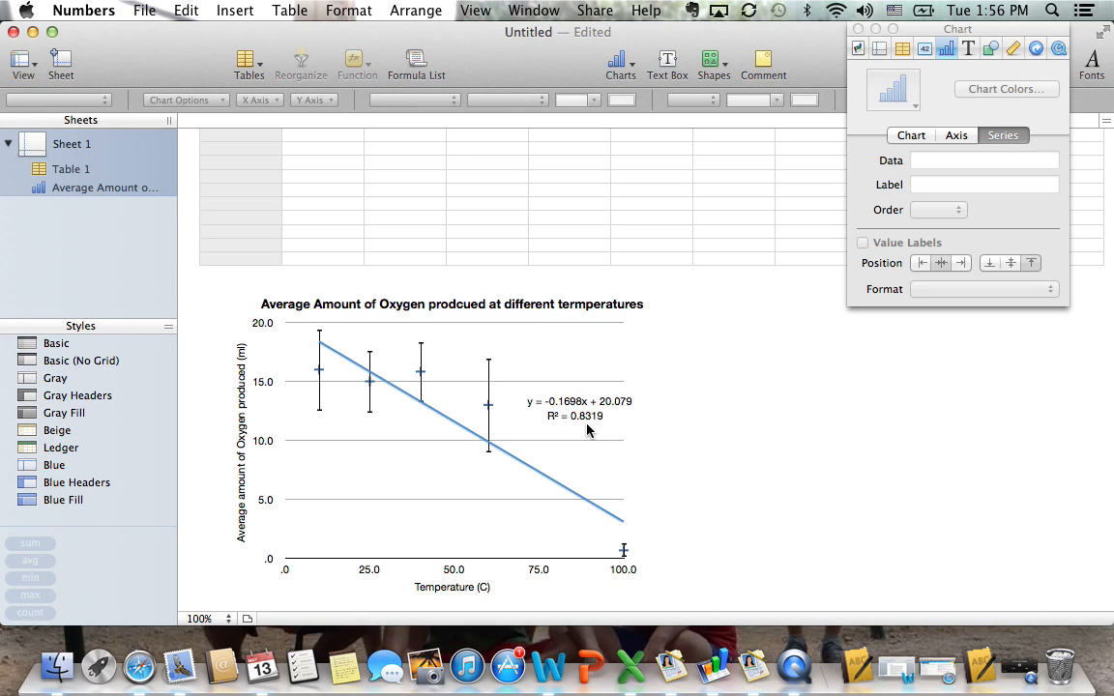
pyautogui.moveTo(488, 445)
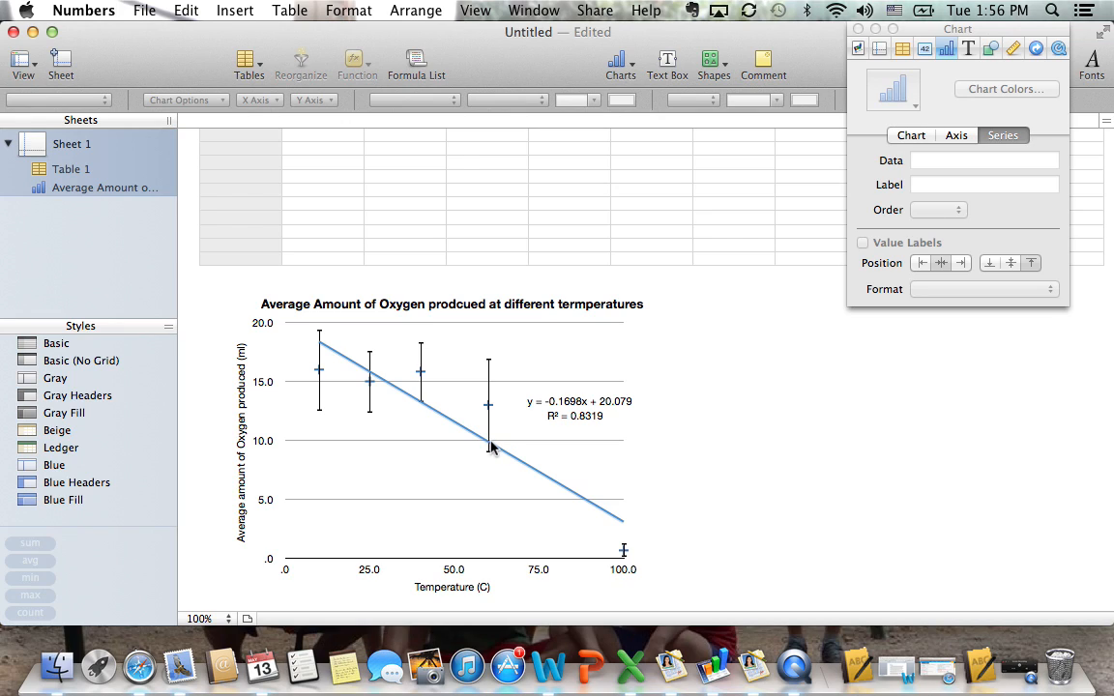
pyautogui.moveTo(495, 457)
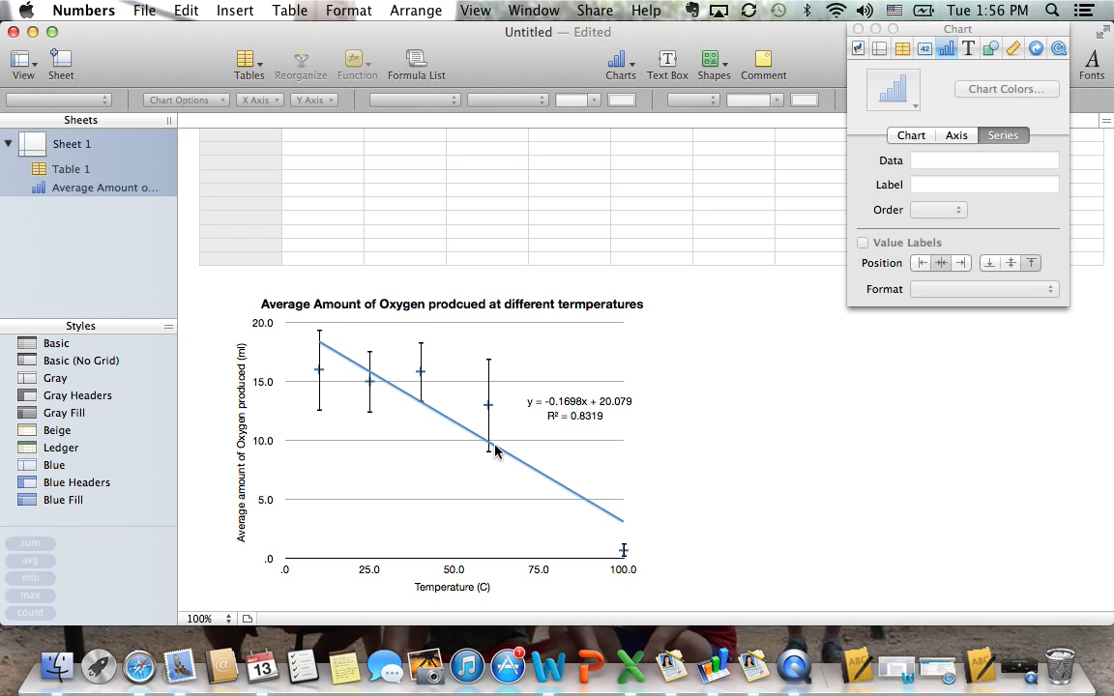
pyautogui.moveTo(475, 422)
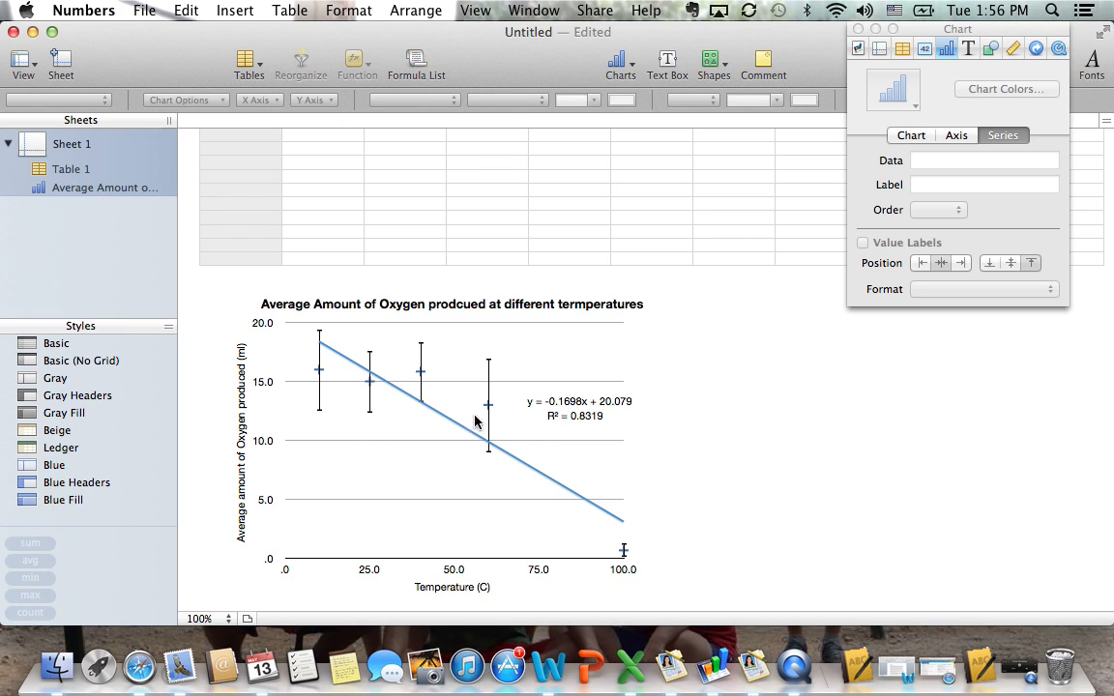
pyautogui.moveTo(512, 448)
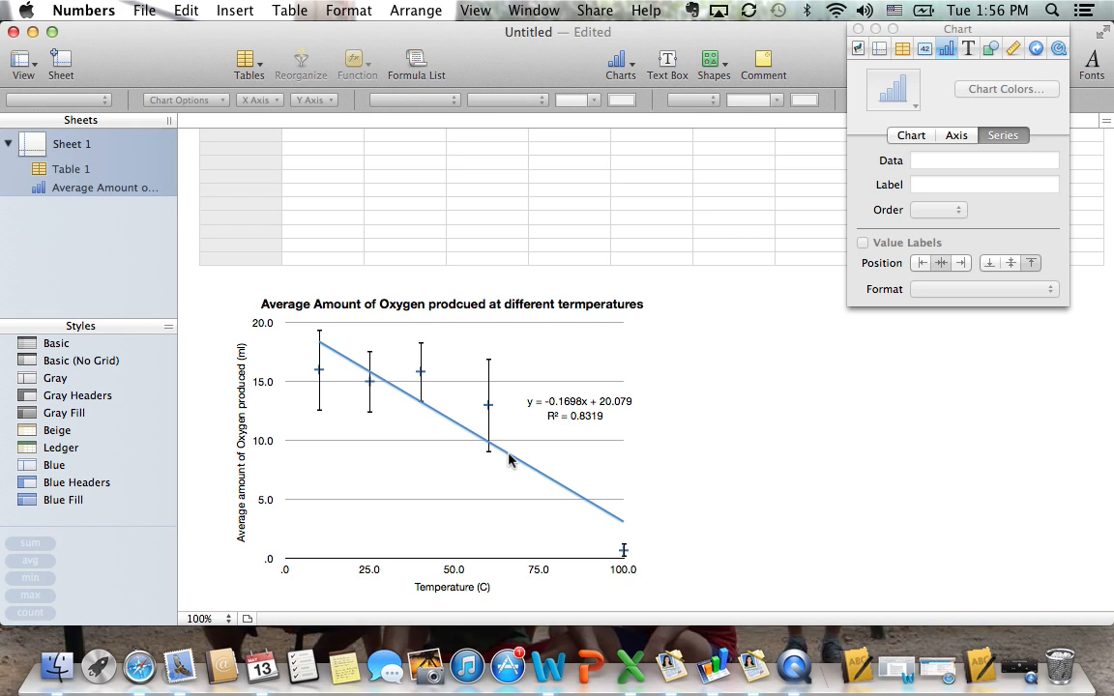
pyautogui.moveTo(340, 365)
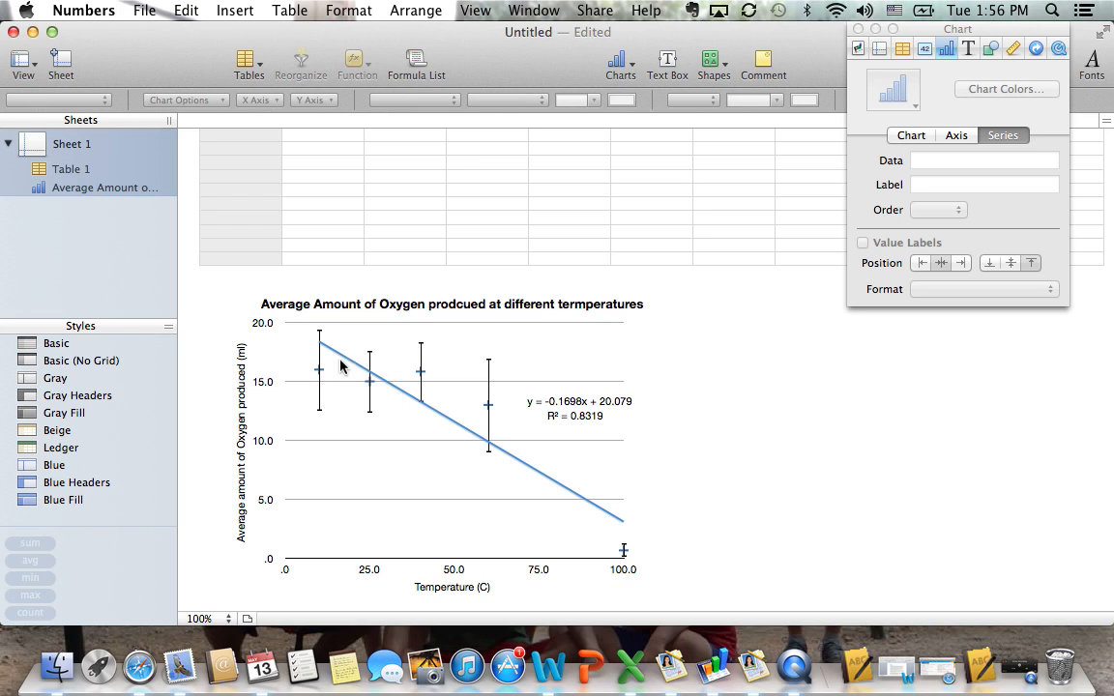
pyautogui.moveTo(401, 390)
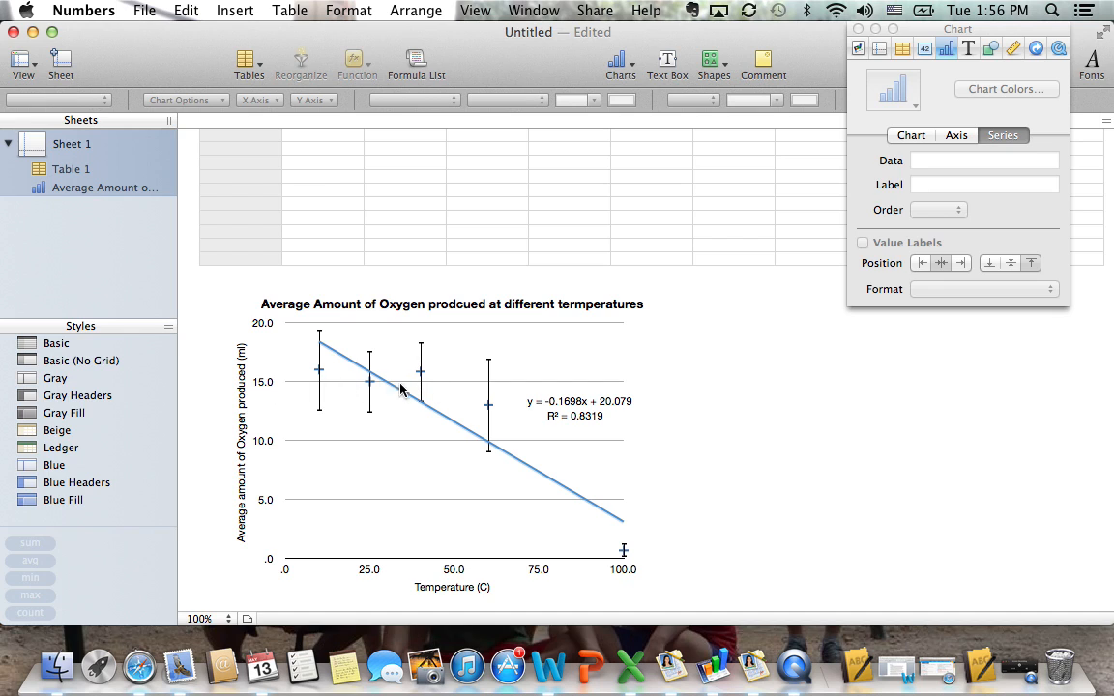
pyautogui.moveTo(373, 426)
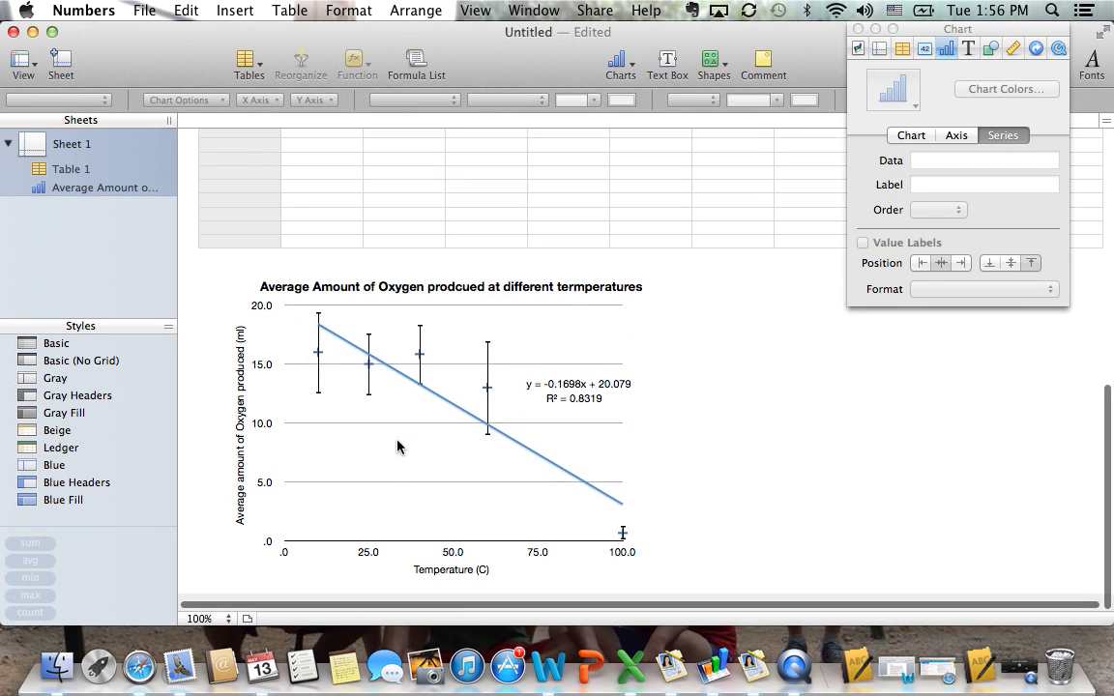
pyautogui.scroll(-3)
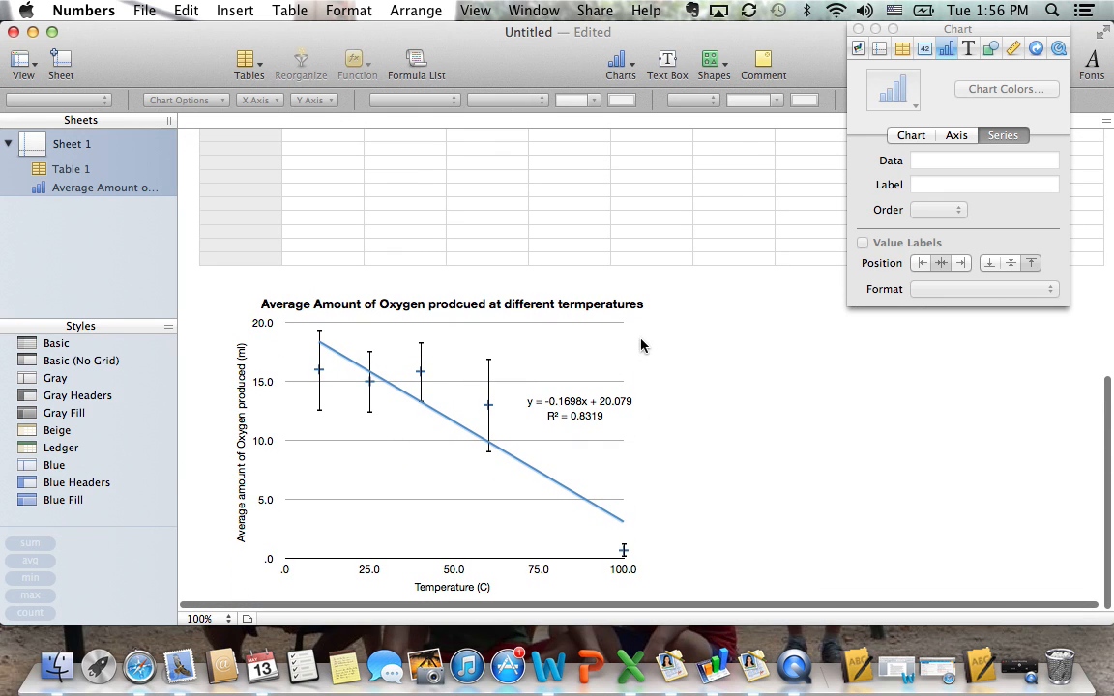
pyautogui.moveTo(293, 343)
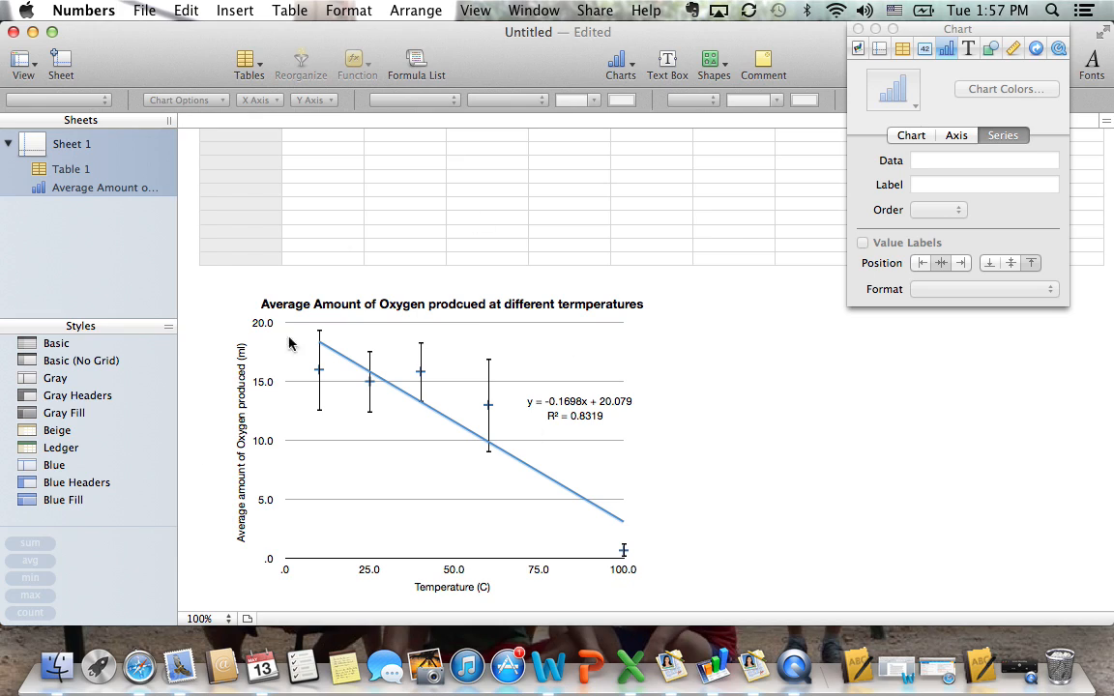
pyautogui.moveTo(652, 342)
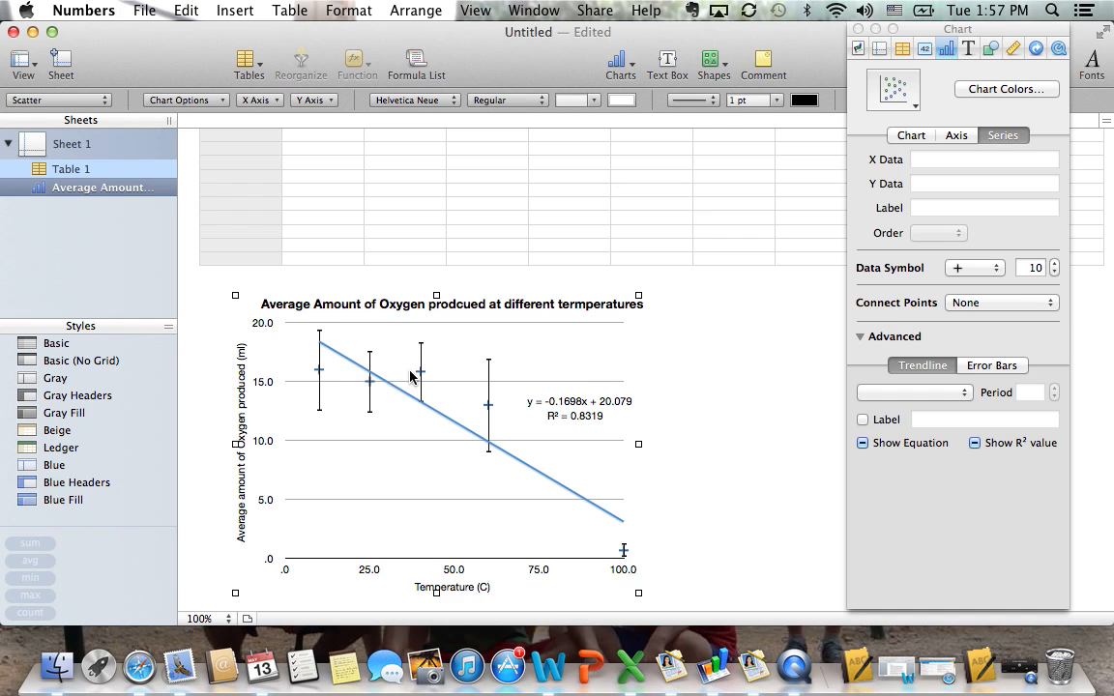
pyautogui.moveTo(644, 462)
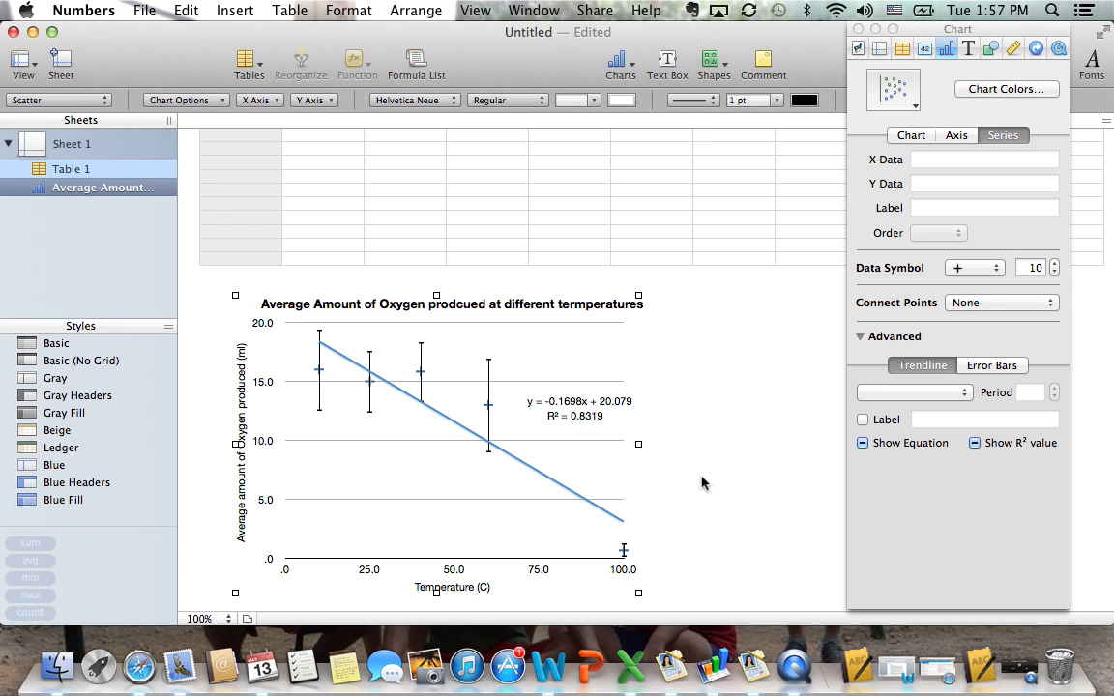
pyautogui.moveTo(1008, 677)
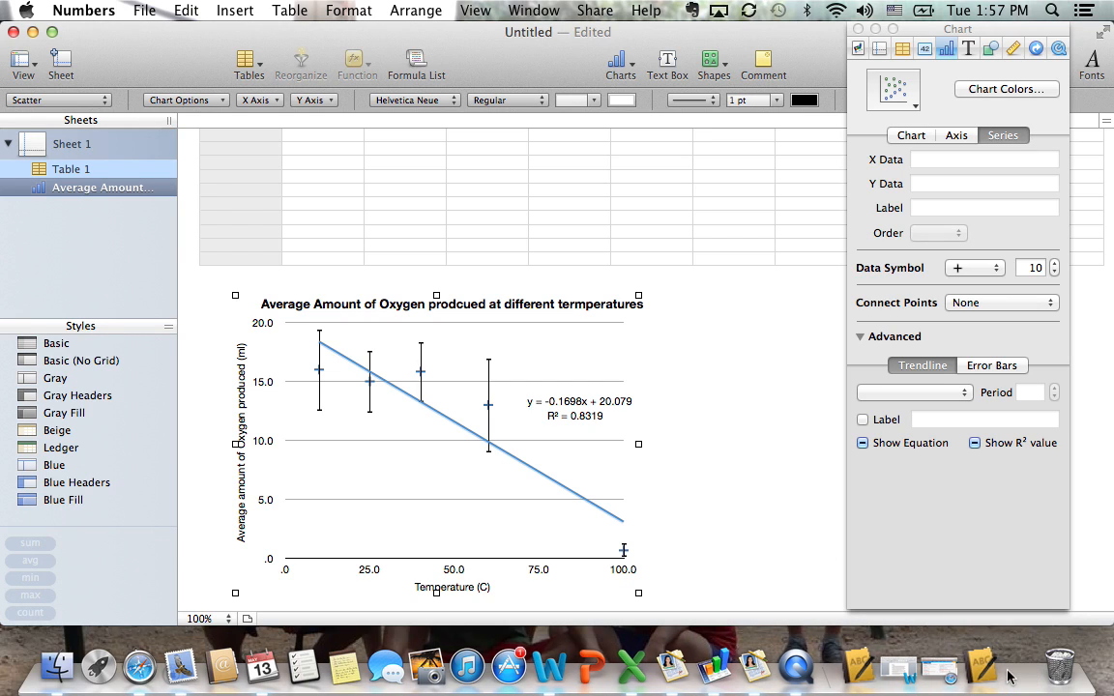